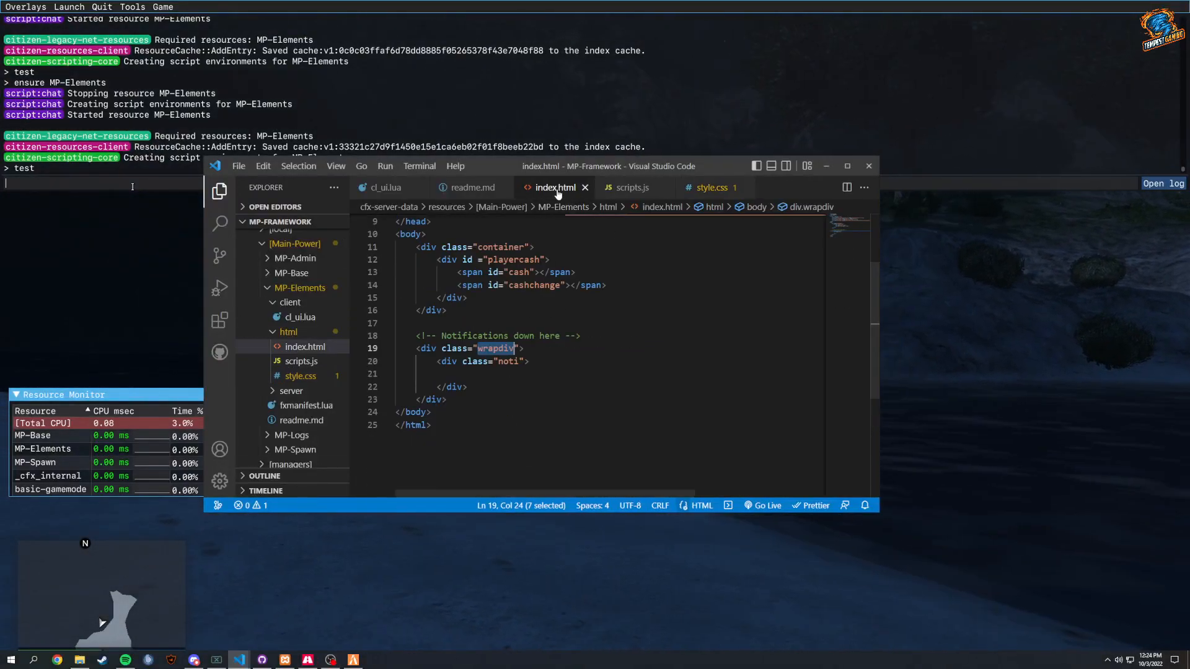
Bring VS Code forward and open style.css to recolour .noti-bg to rgba(38, 56, 250, 0.8)
left_click(631, 187)
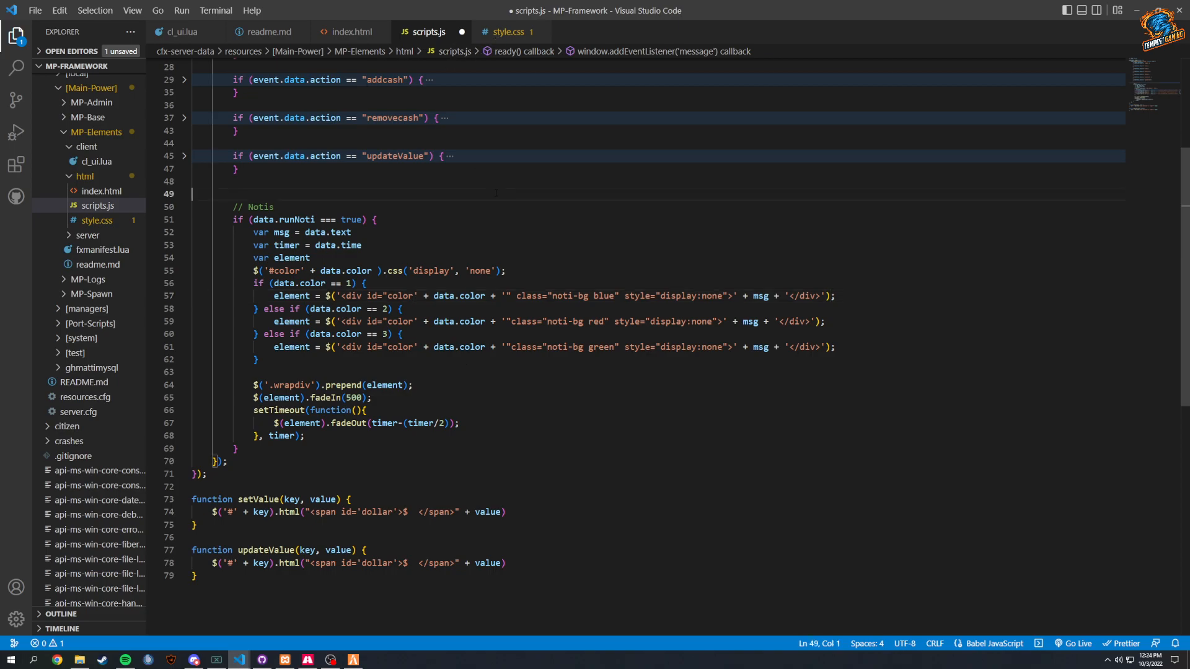
left_click(512, 31)
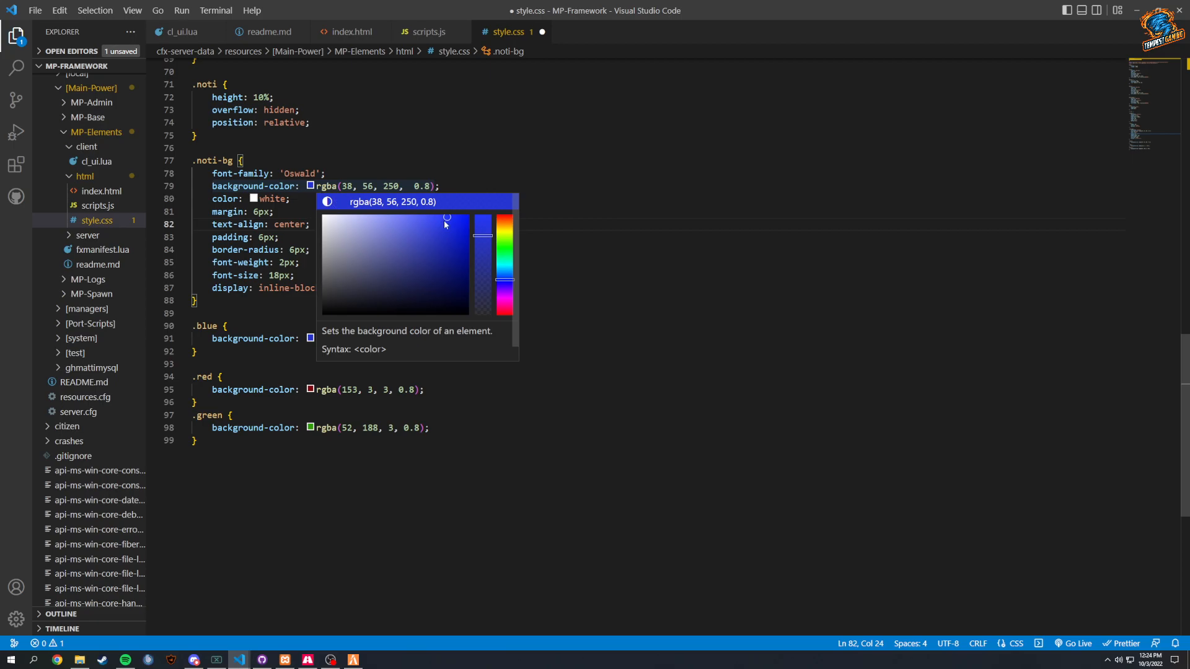
Retune .noti-bg, .blue and .red to rgba(16, 35, 246), rgba(84, 97, 247), rgba(222, 72, 72)
left_click(446, 219)
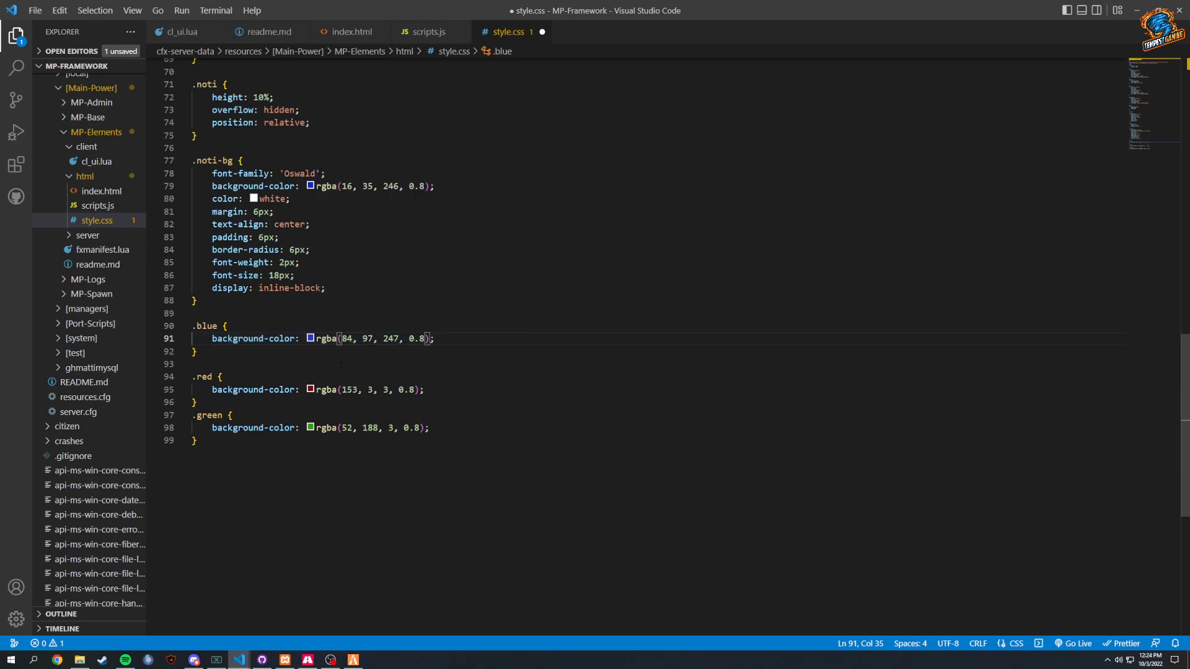
left_click(310, 338)
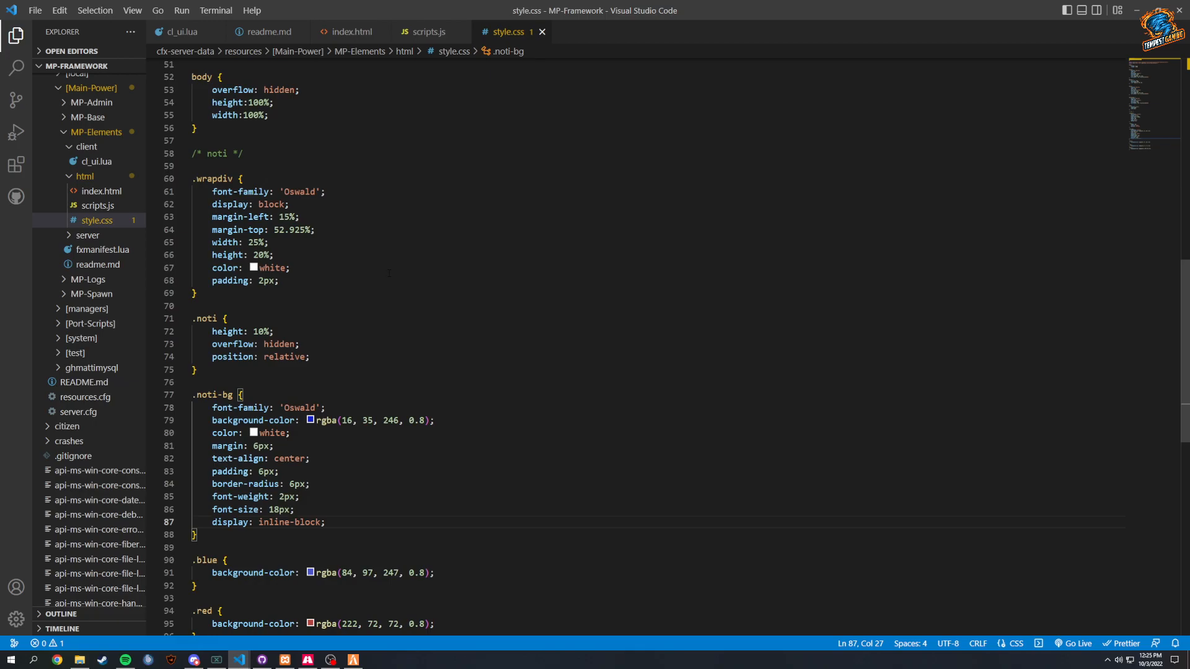
Open cl_ui.lua with its Noti export and test command, briefly checking the running game
scroll("up", 3)
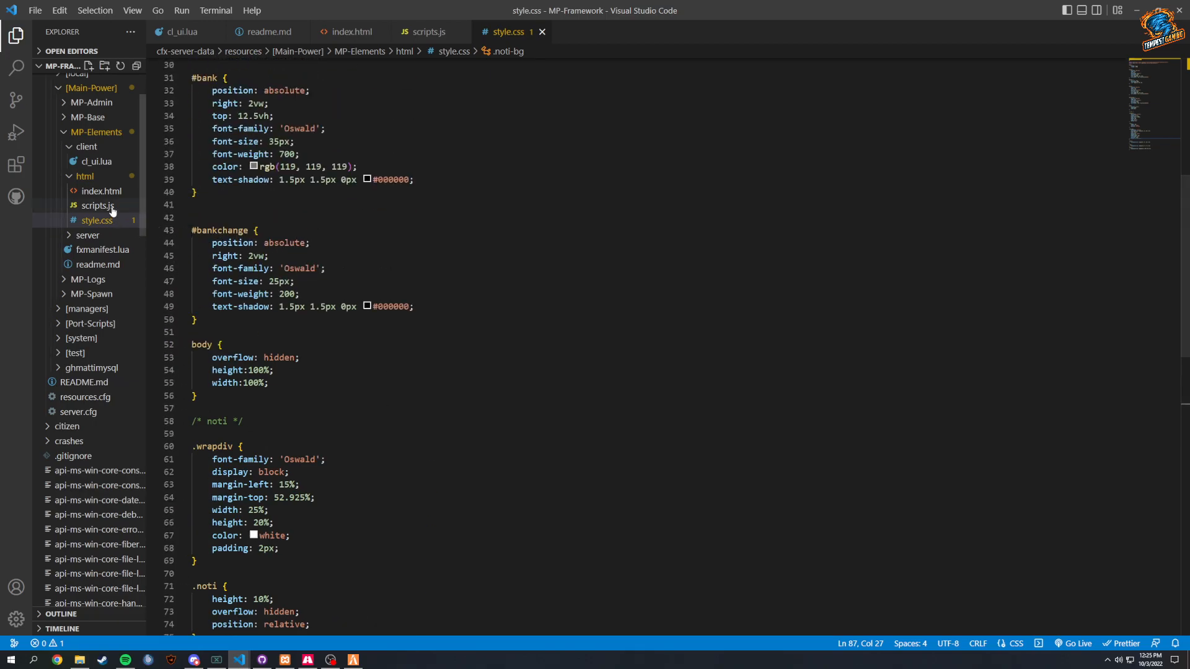
left_click(93, 161)
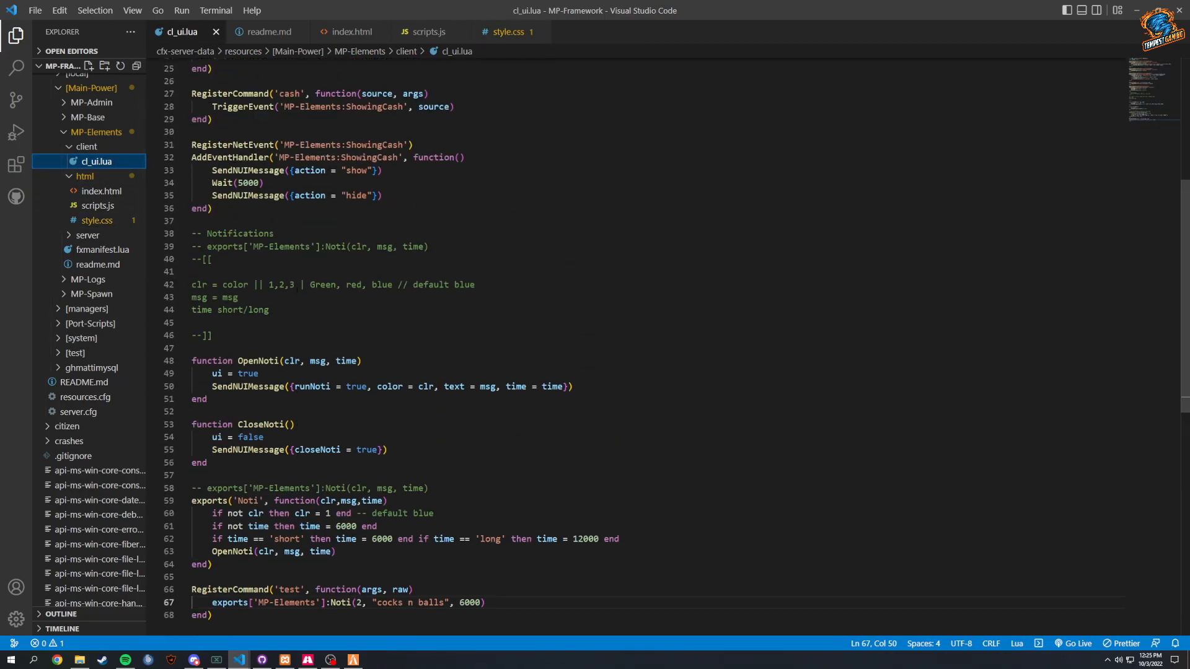
key("alt+tab")
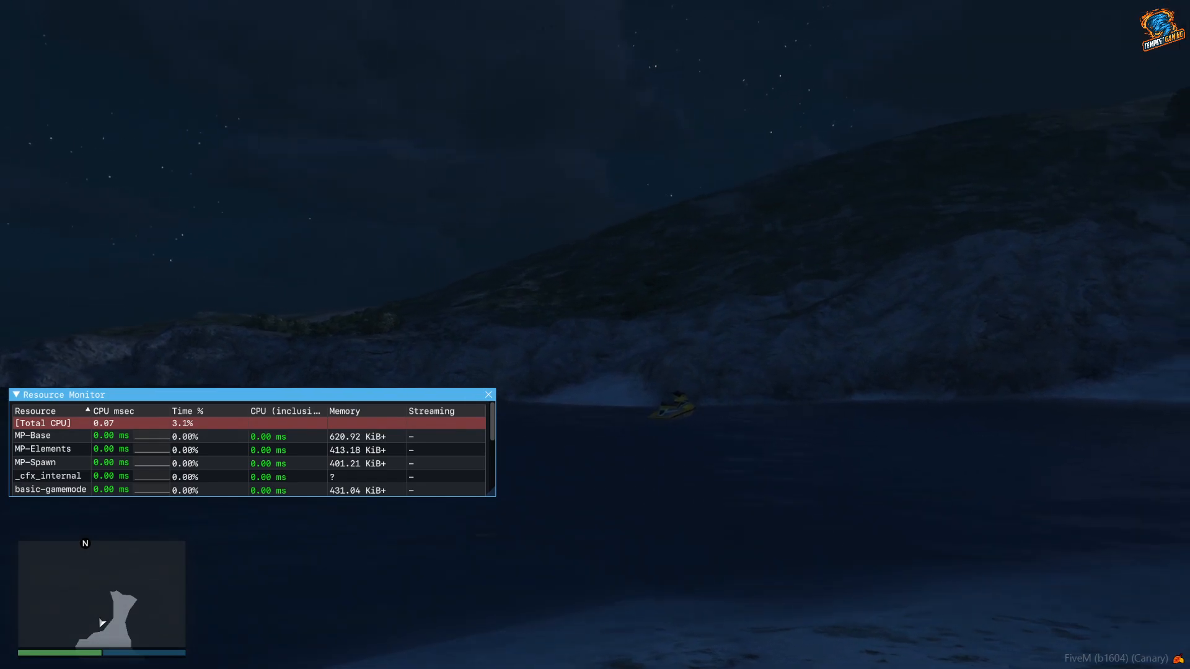
key("alt+tab")
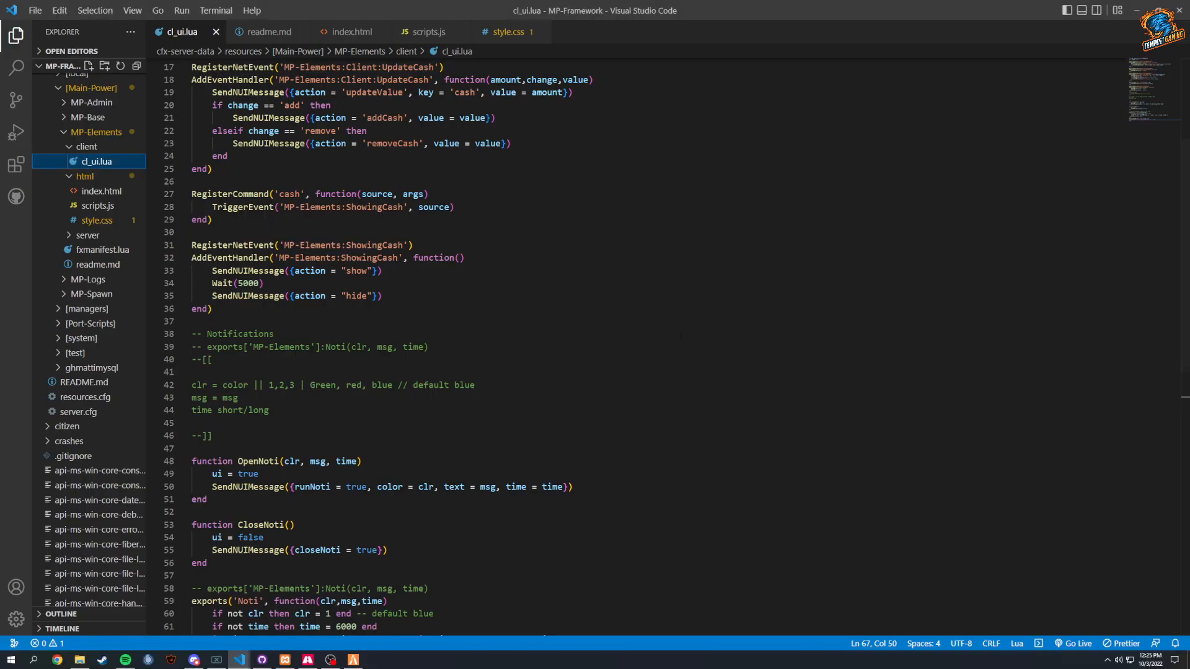
Glance at index.html, then select the .wrapdiv margin-top value 52.925% in style.css
left_click(351, 32)
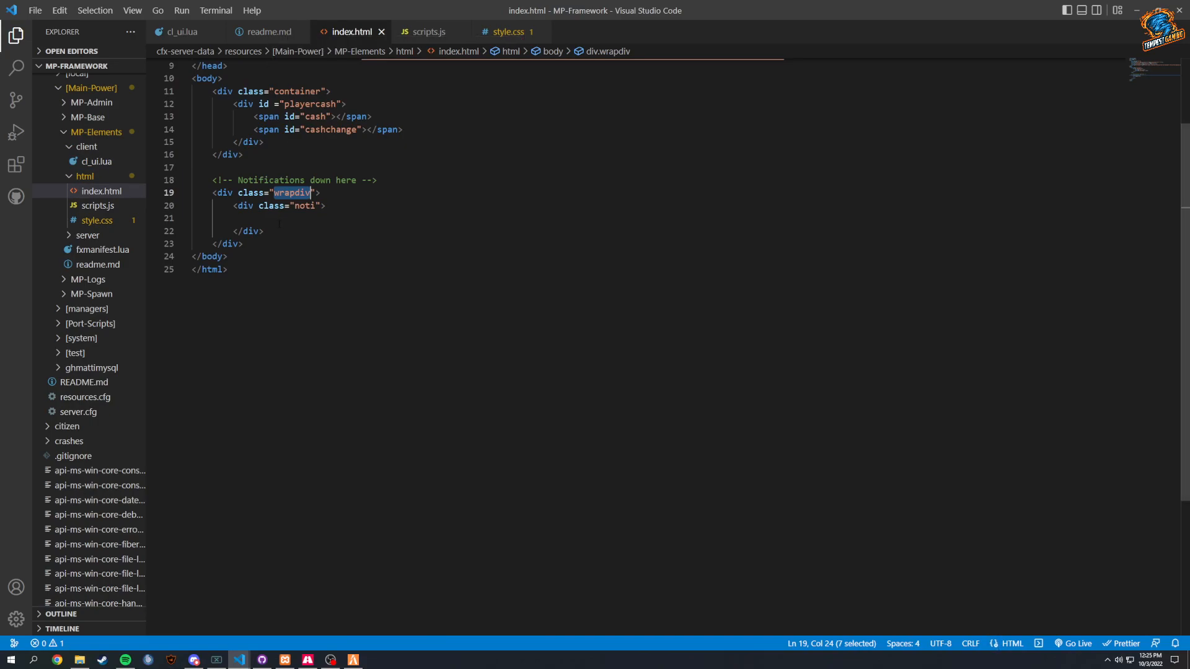
left_click(511, 31)
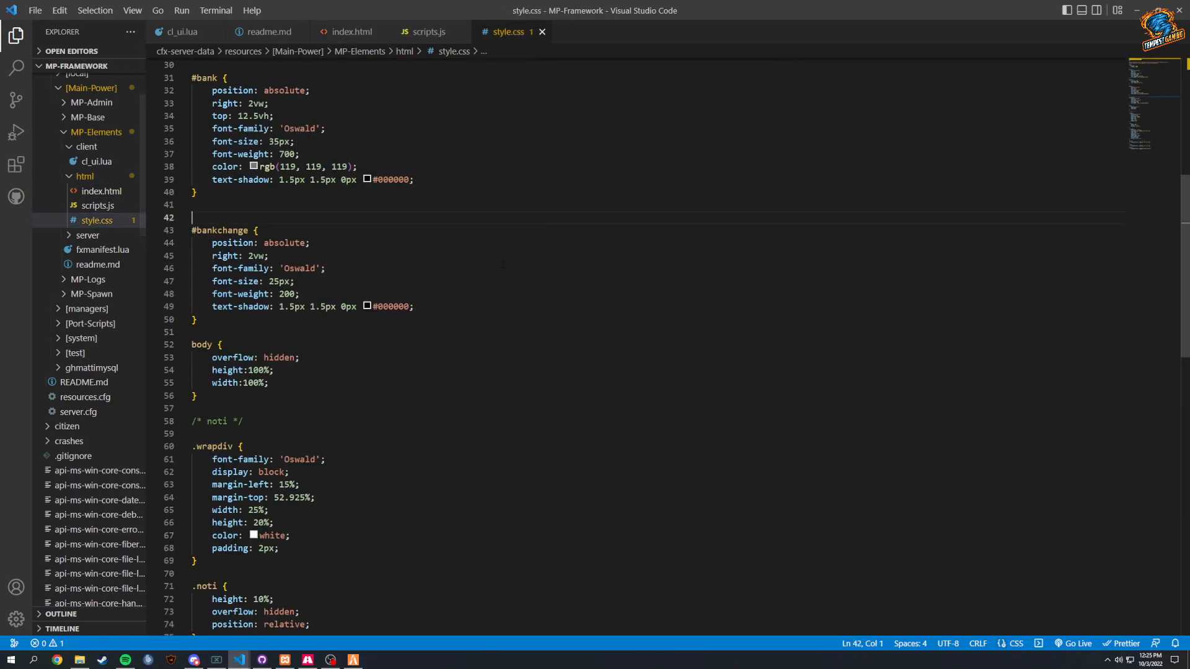
scroll("down", 3)
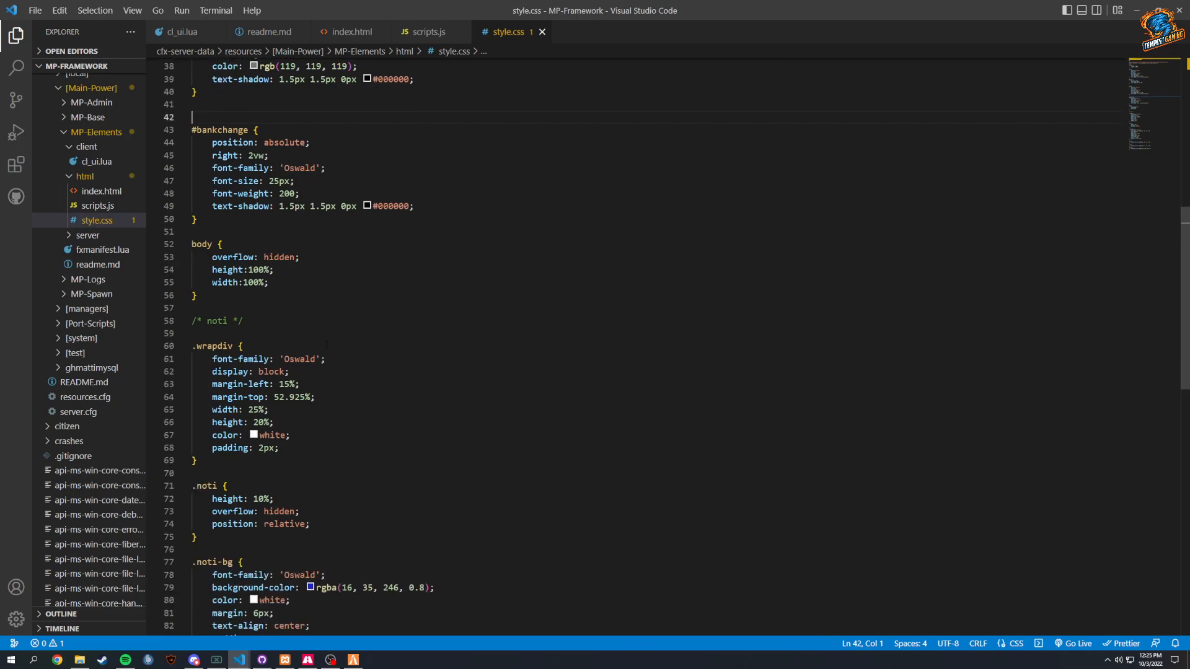
scroll("down", 3)
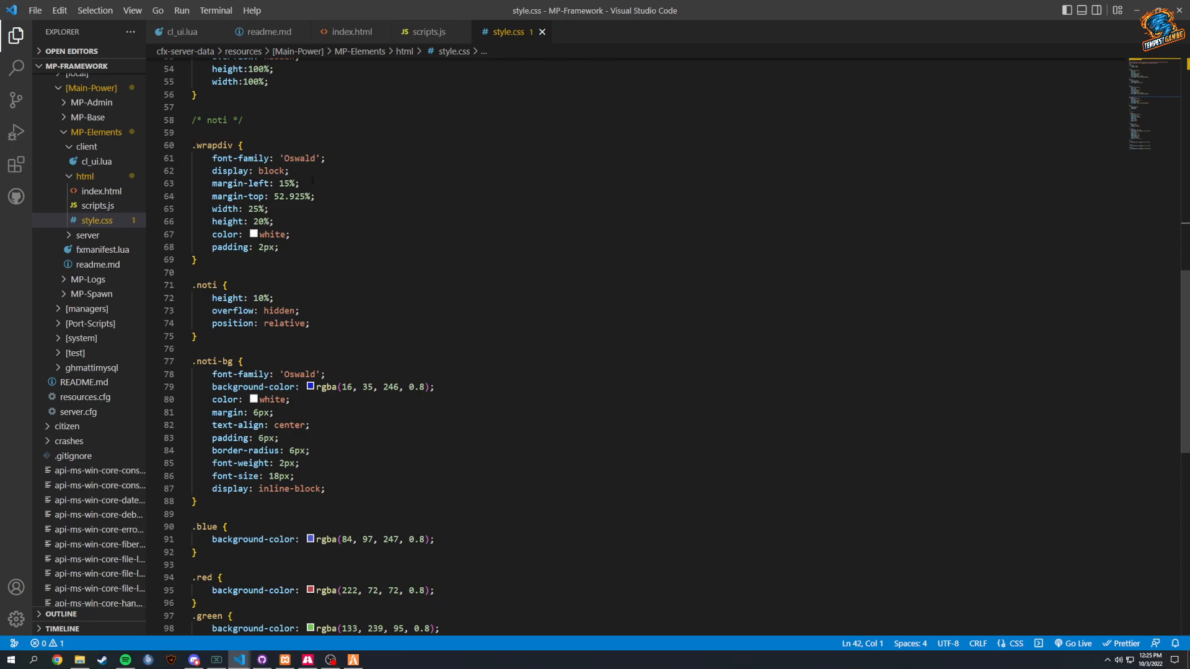
left_click(277, 248)
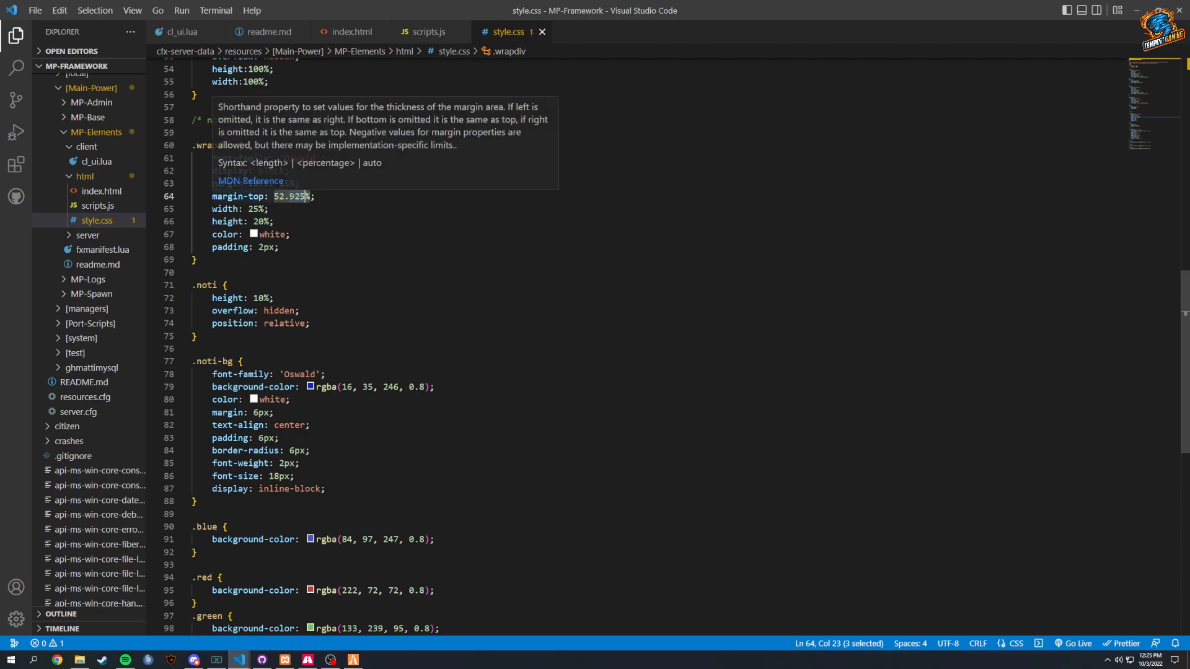
mouse_move(299, 196)
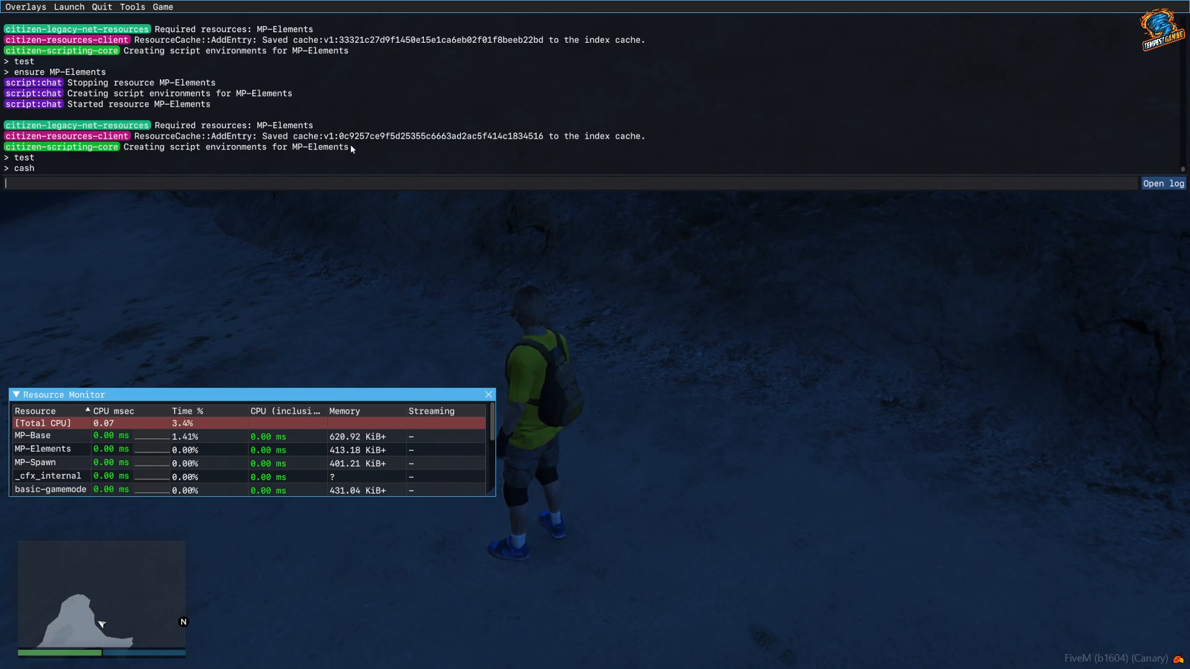
mouse_move(1051, 534)
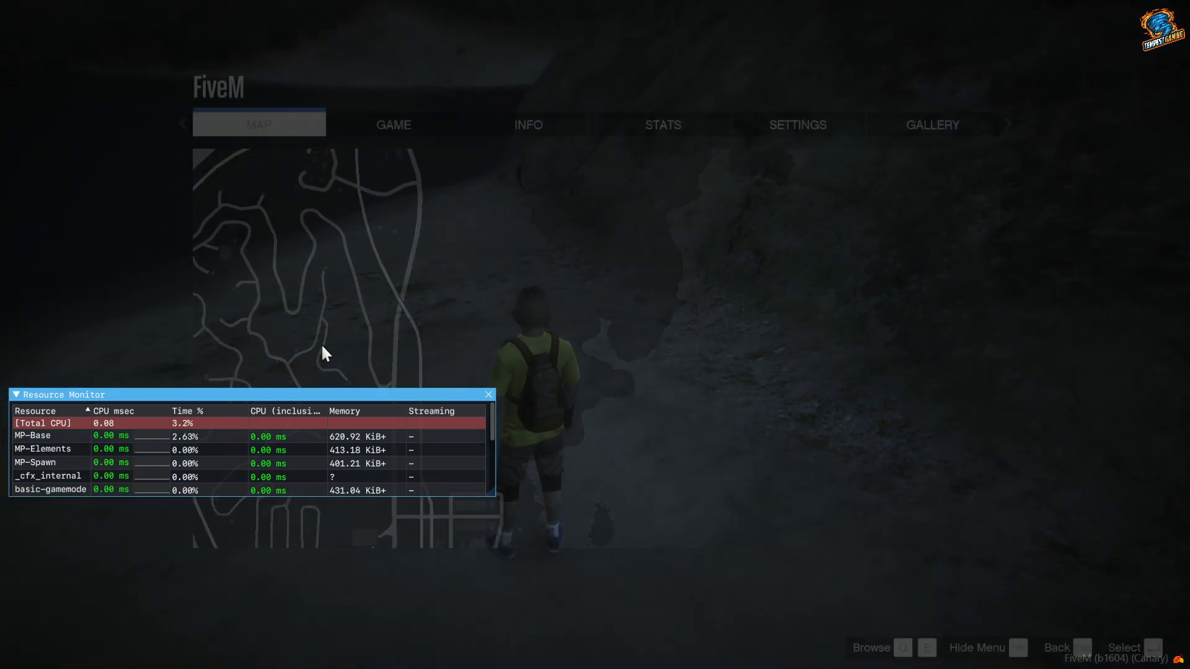
In FiveM Advanced Graphics, set resolution 1920 x 1080 and screen type Full Screen (Exclusive)
left_click(797, 125)
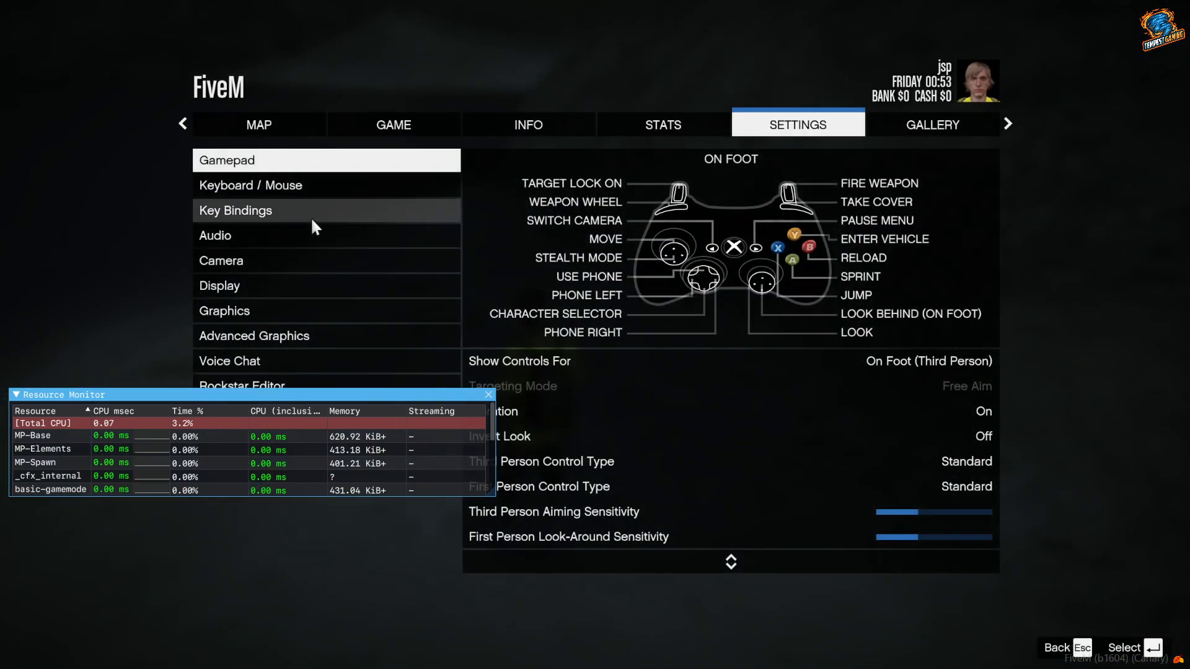
left_click(221, 260)
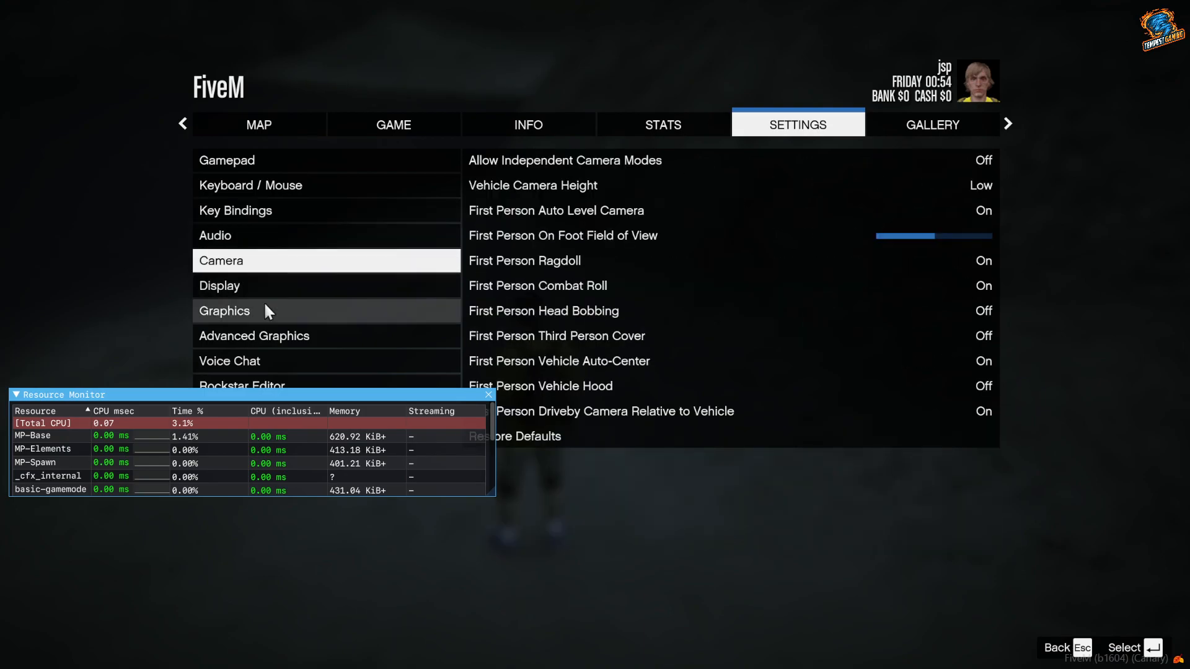
left_click(254, 336)
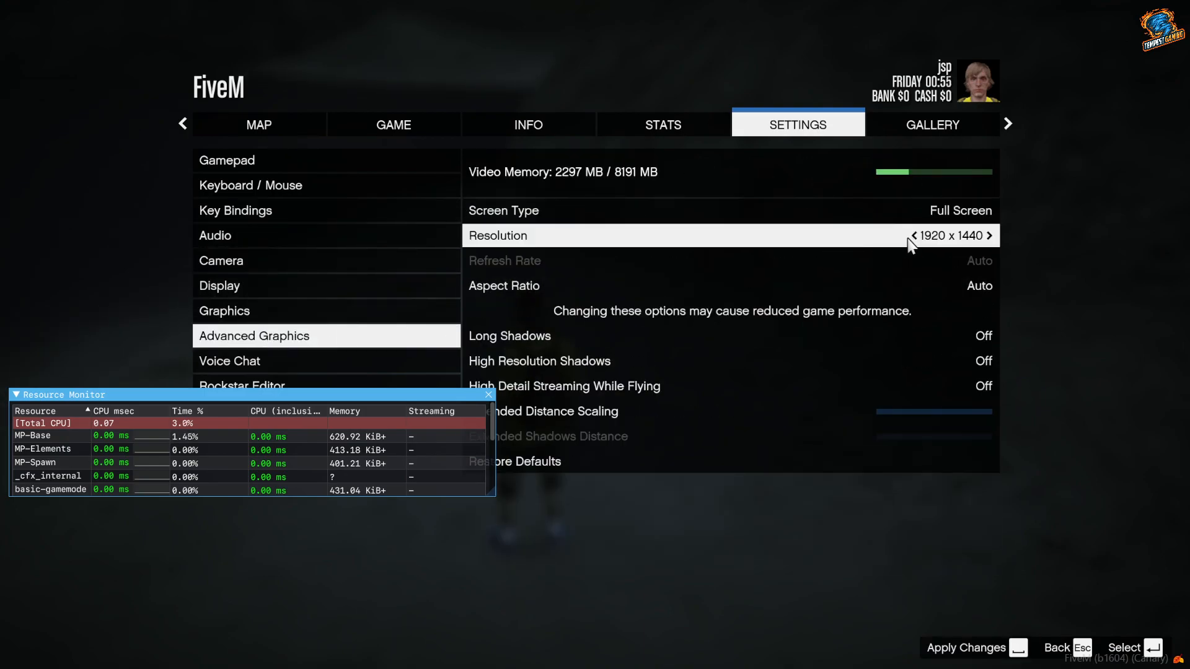
left_click(995, 235)
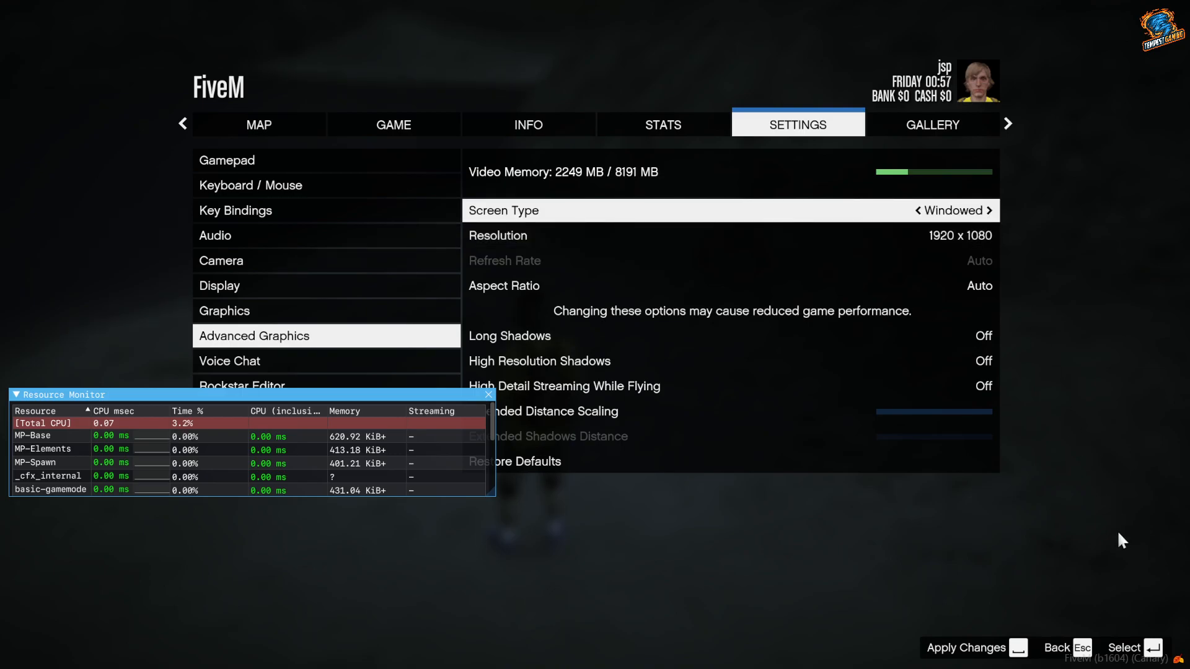
left_click(991, 211)
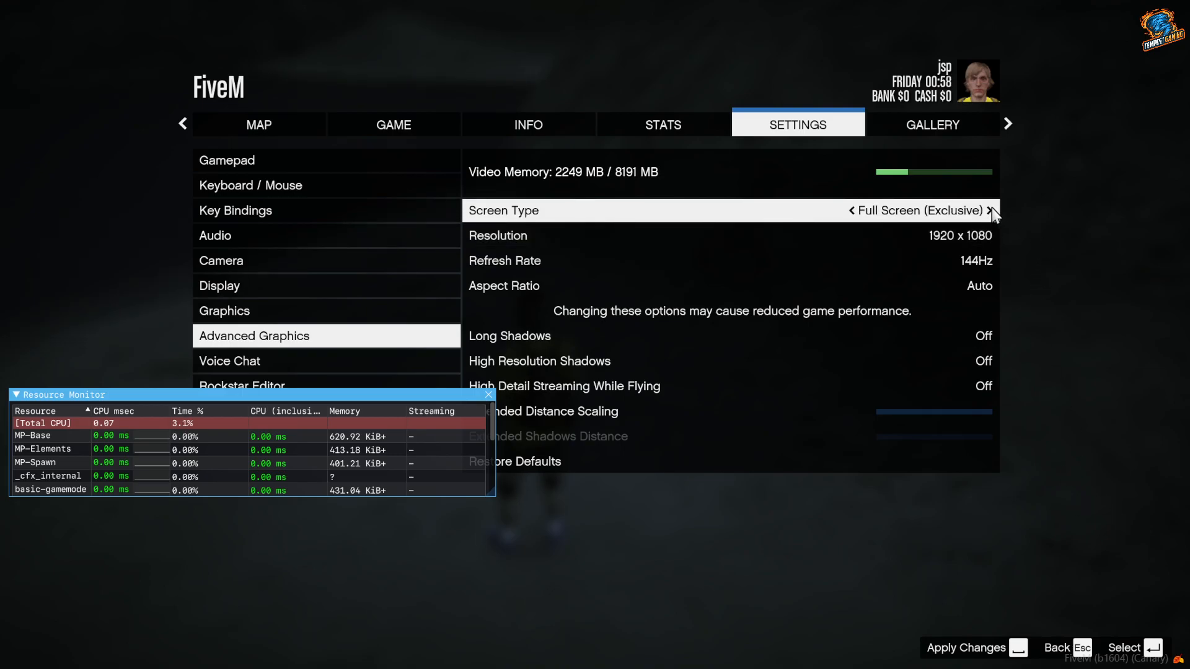
left_click(991, 210)
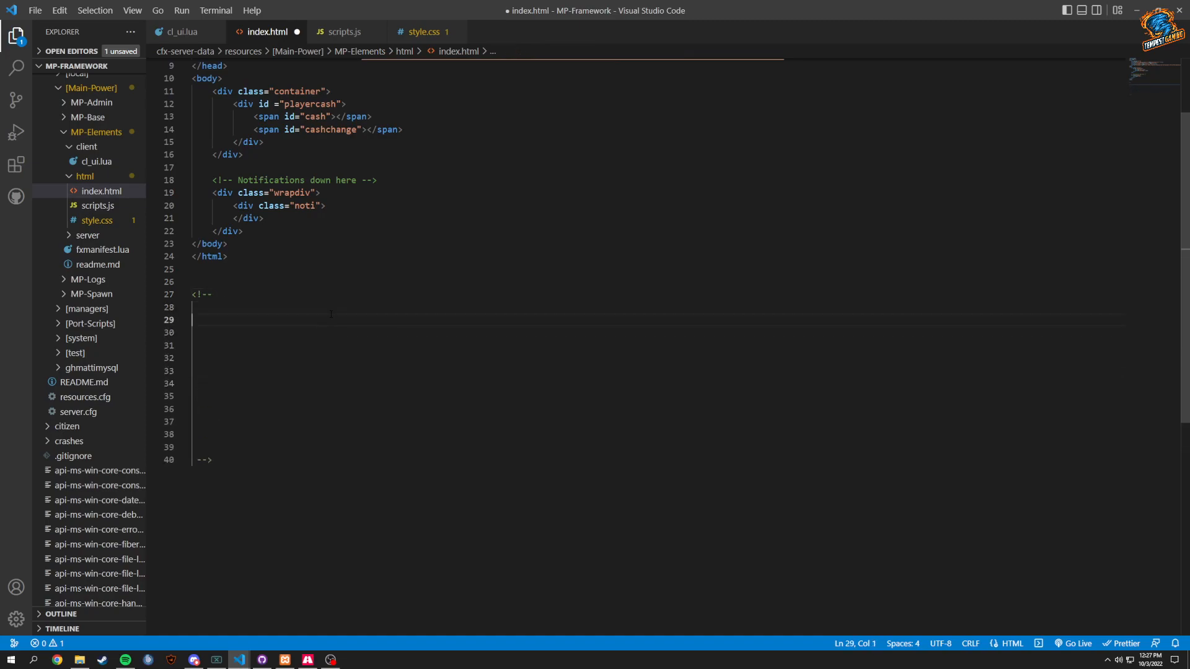
Write the queue notes '[1] - 2 - 3 - 4' in the comment and remove empty lines
type("queue")
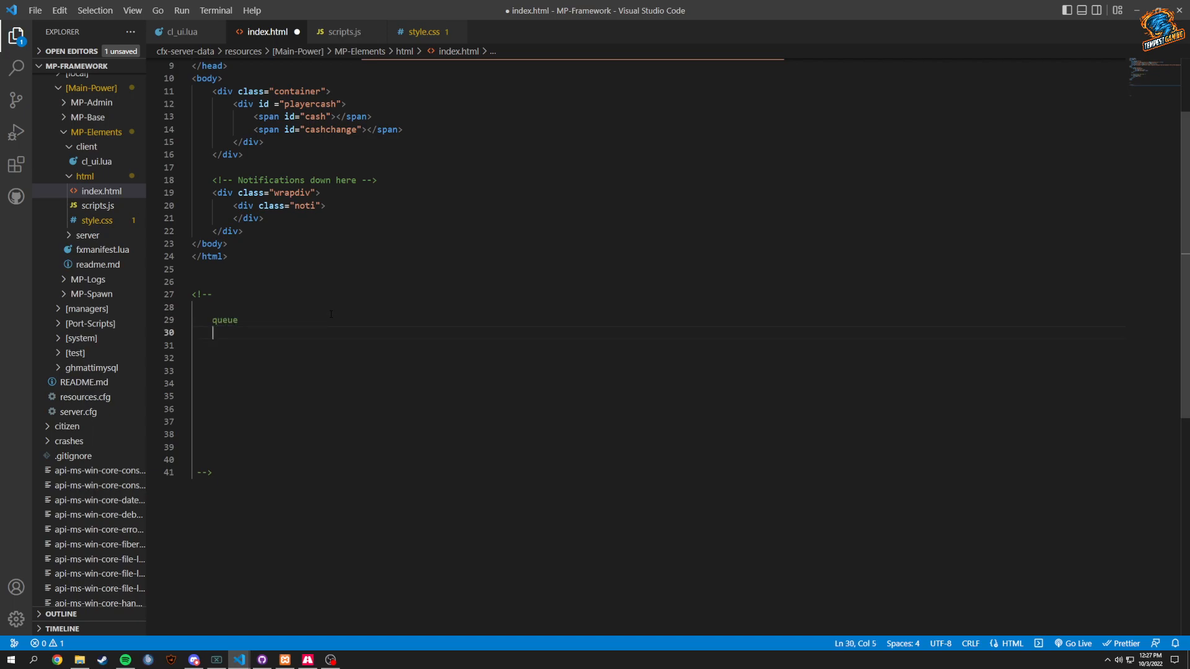
type("[1]")
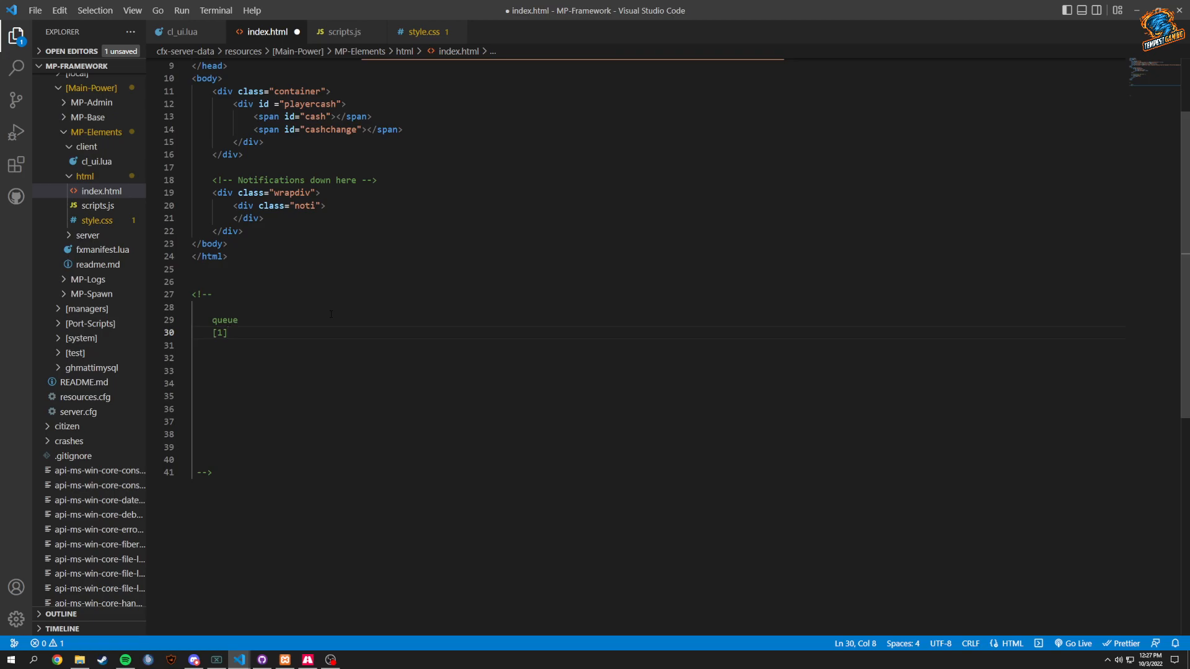
type("- 2 - 3 - 4")
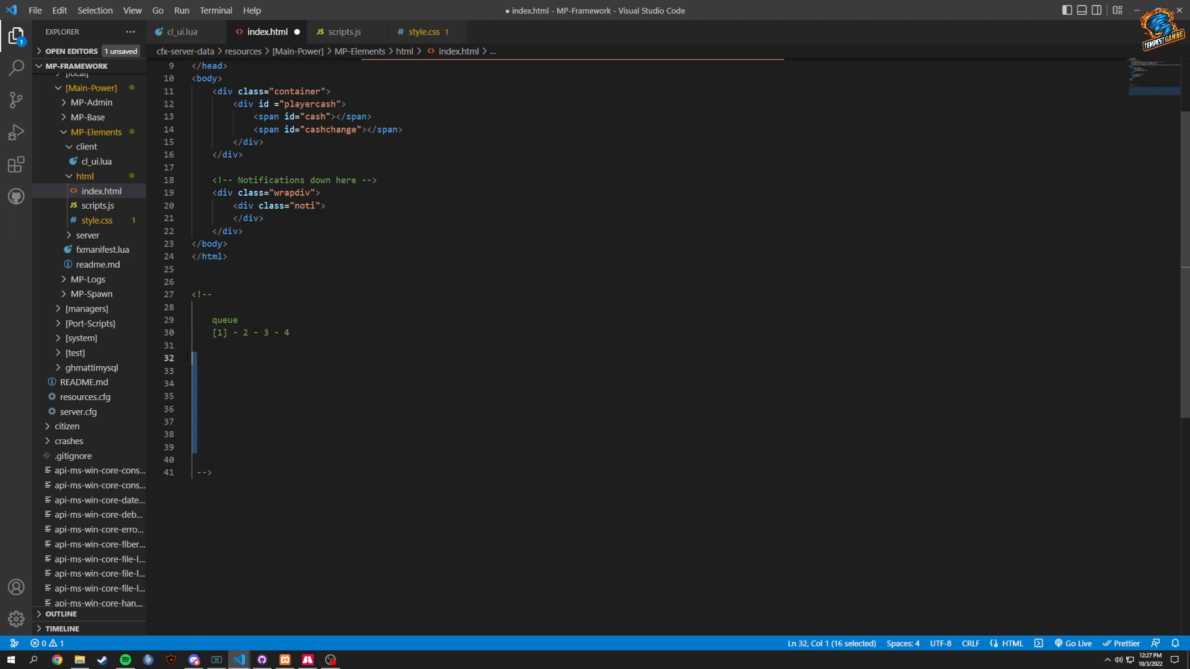
key("Delete")
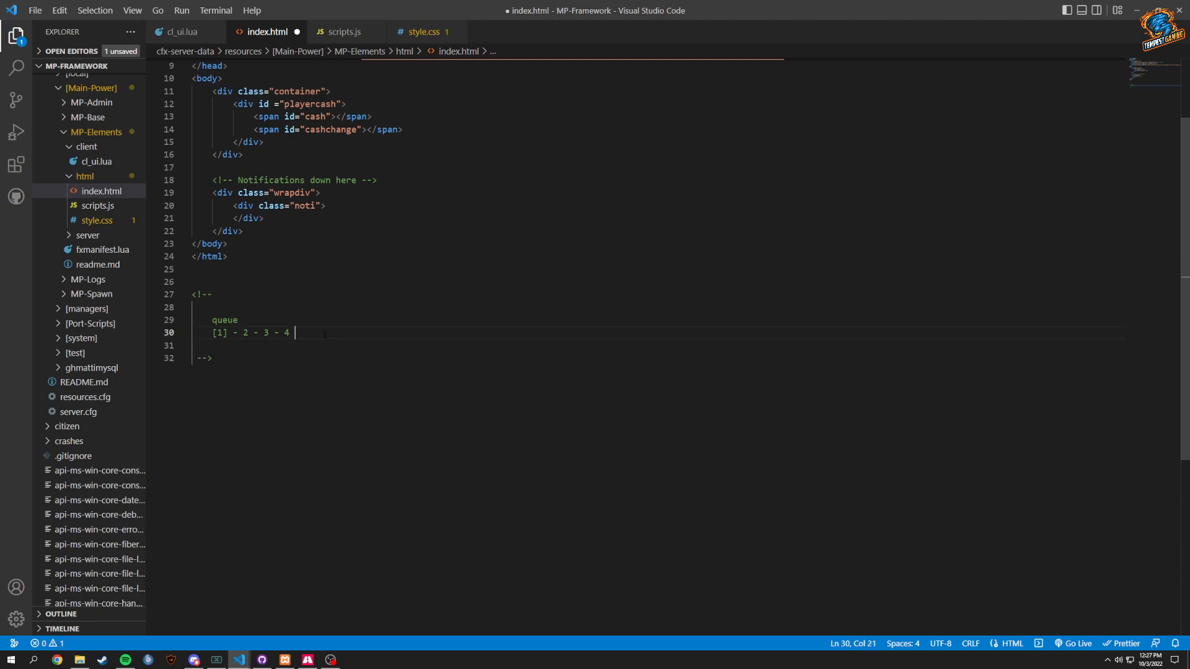
Add the rule line 'if noti[1] == noti[2] then delete noti[2]' below the queue notes
key("Enter")
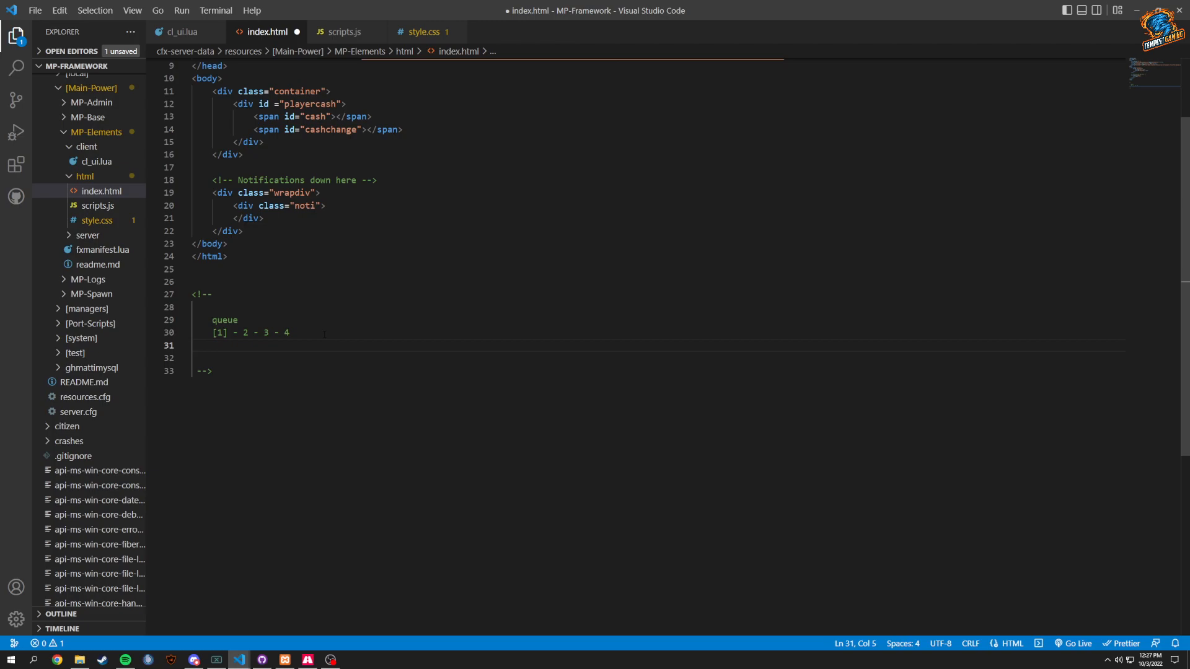
type("if")
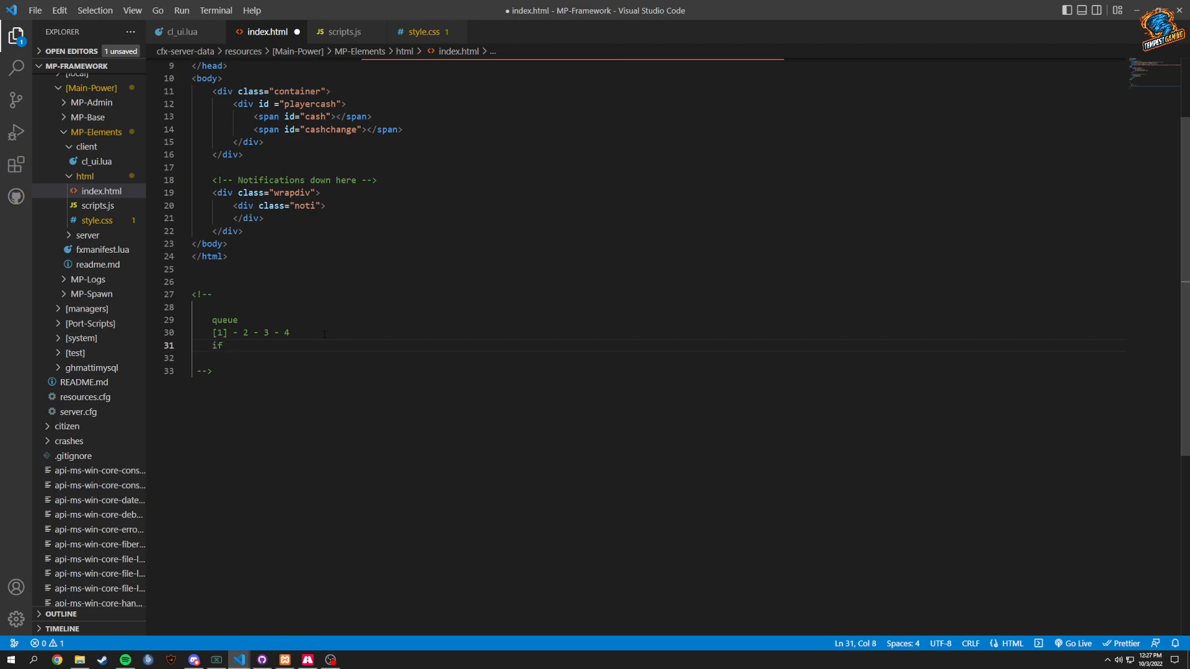
type("n")
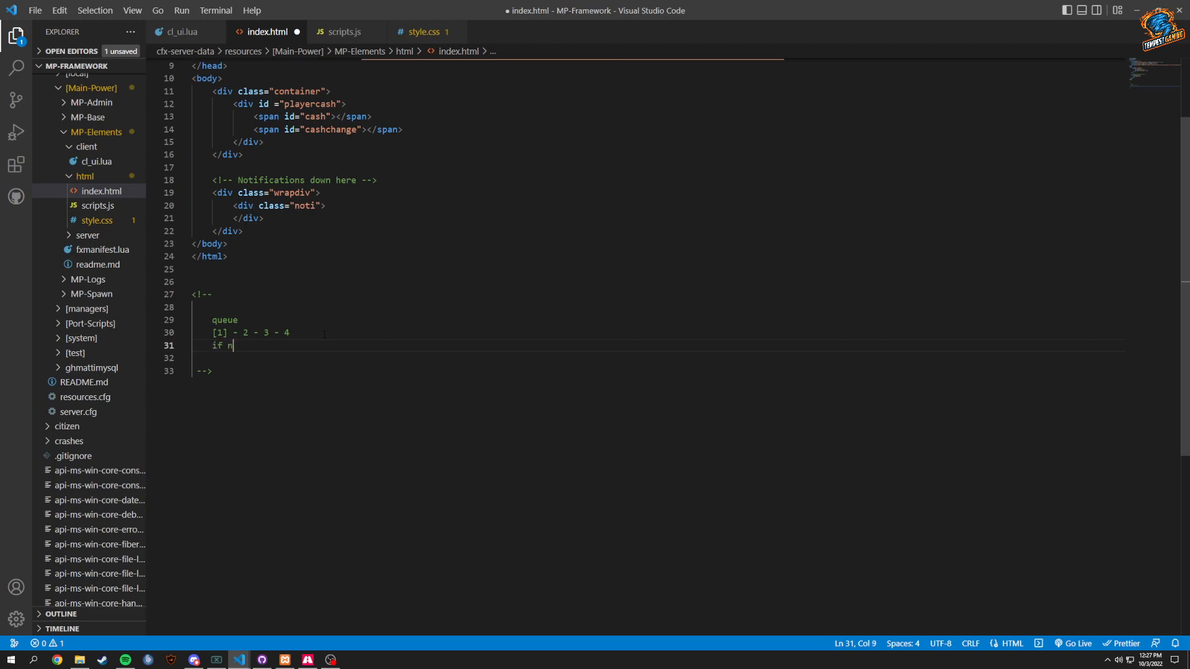
type("ot")
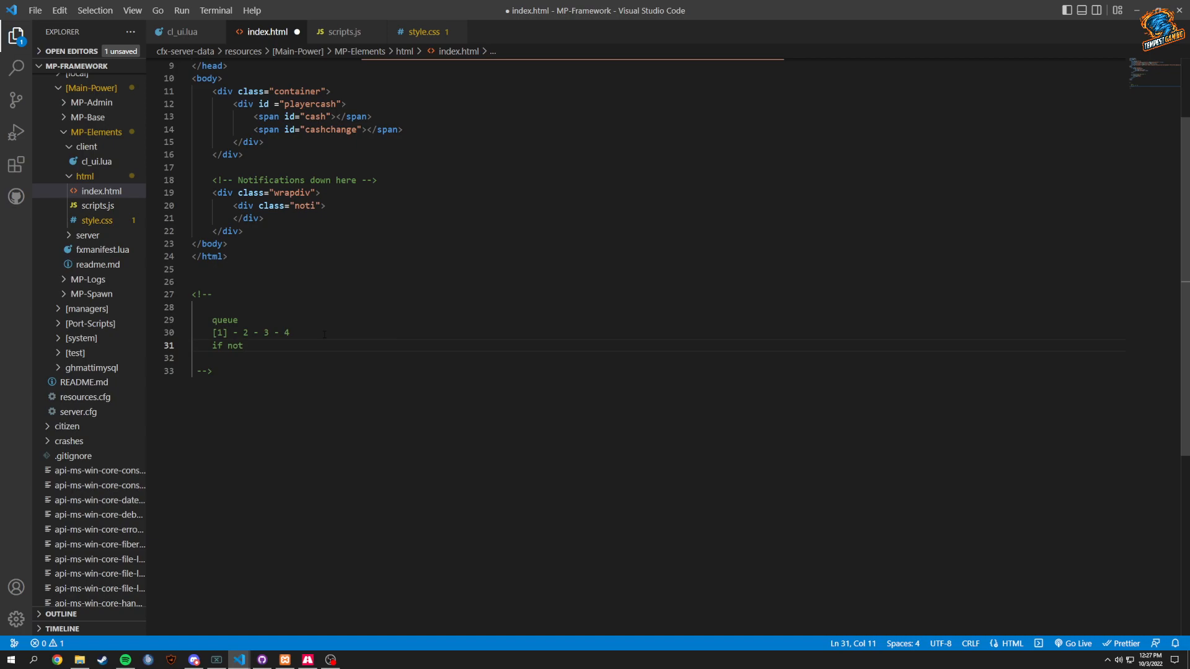
type("noti[1]")
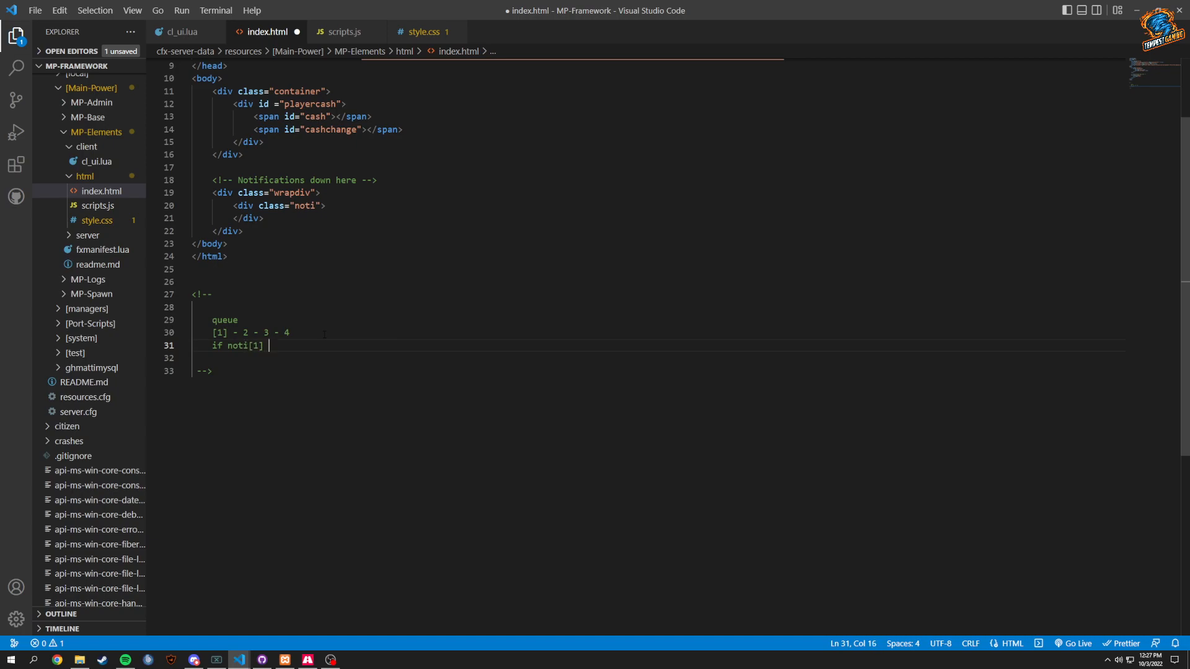
type("==")
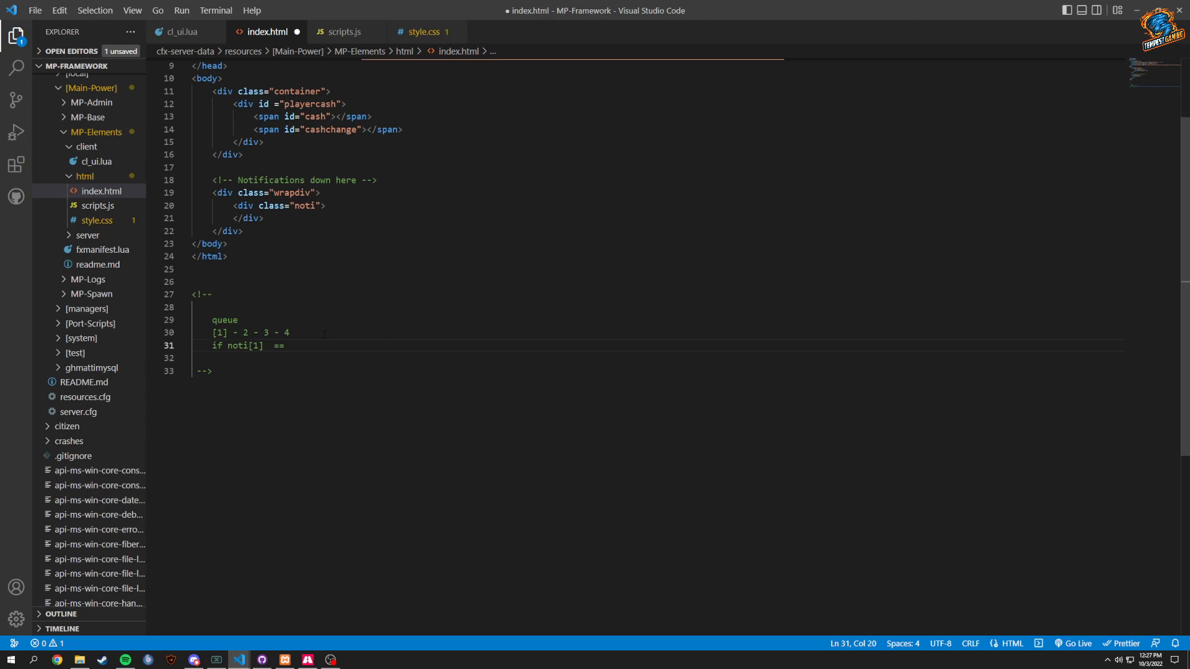
left_click_drag(284, 345, 216, 332)
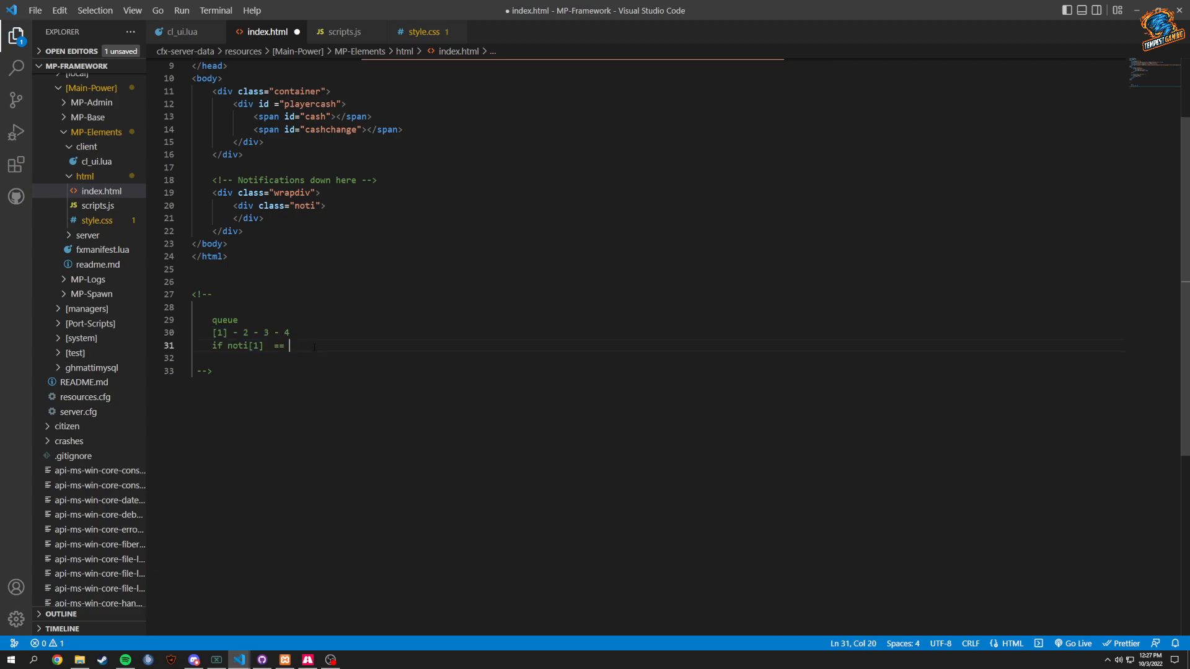
type("noti")
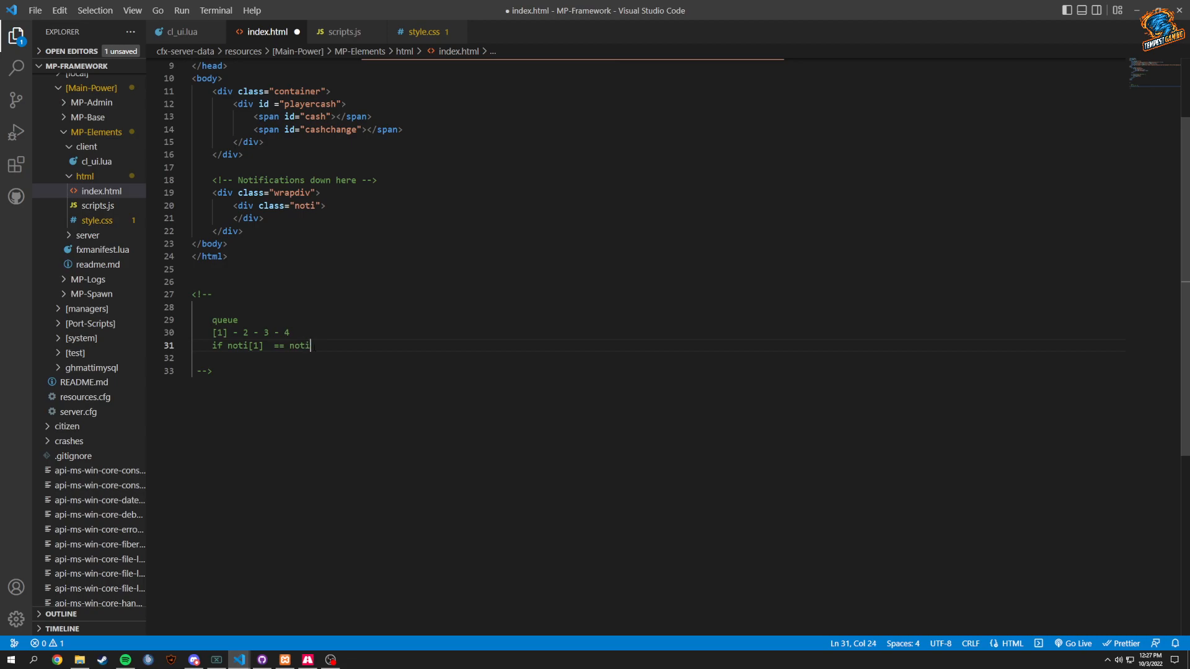
type("[2] then de")
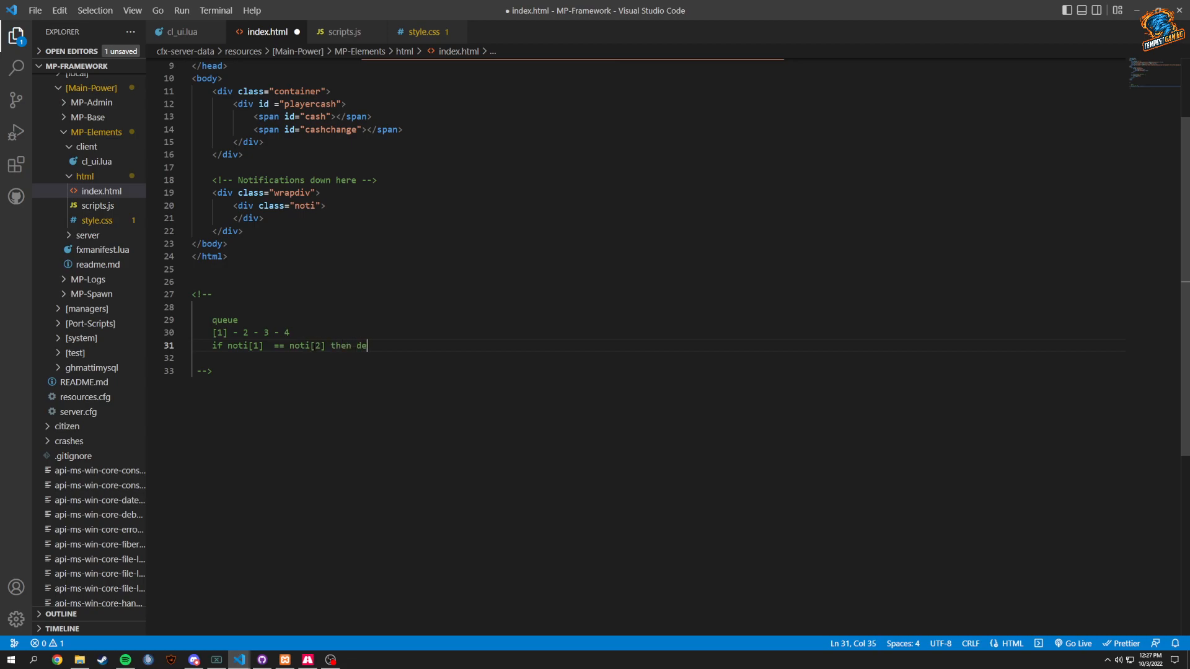
type("lete noti[2")
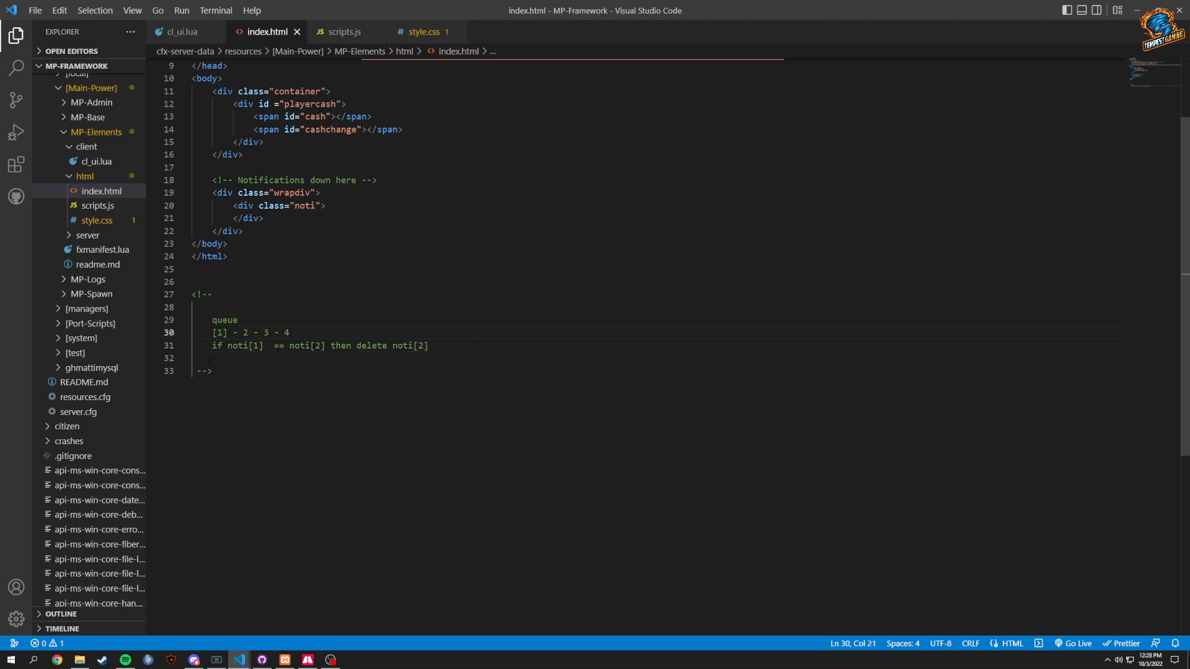
Trim and select the queue pseudocode lines, then switch to cl_ui.lua under MP-Elements > client
left_click_drag(215, 332, 274, 333)
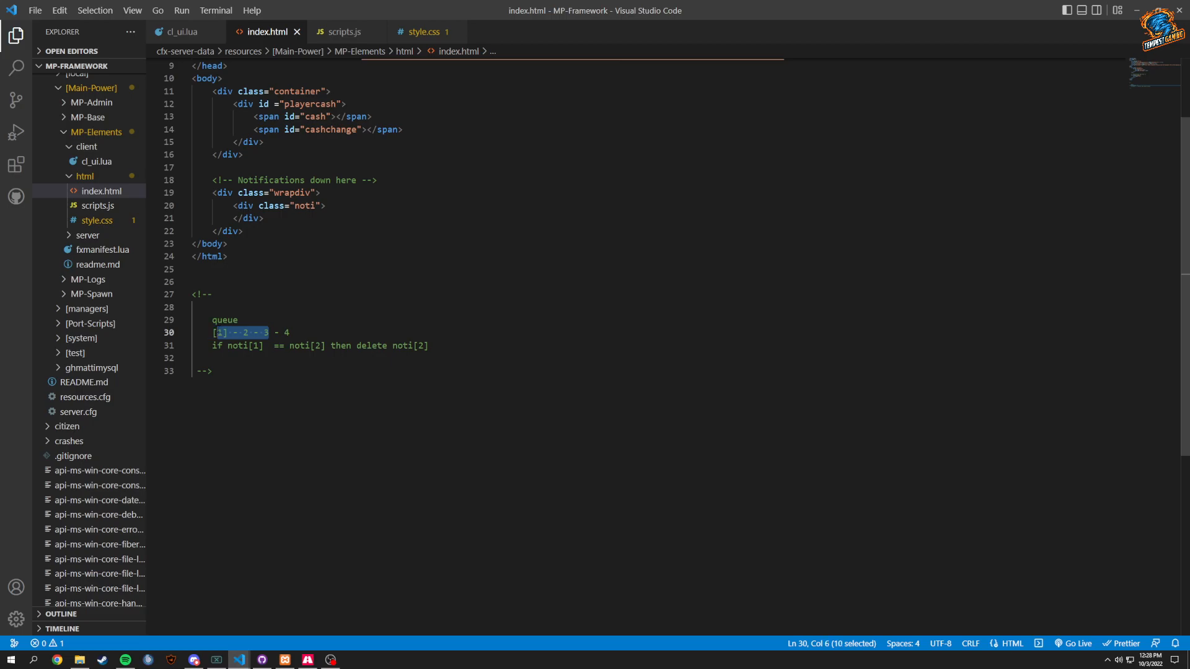
left_click(276, 333)
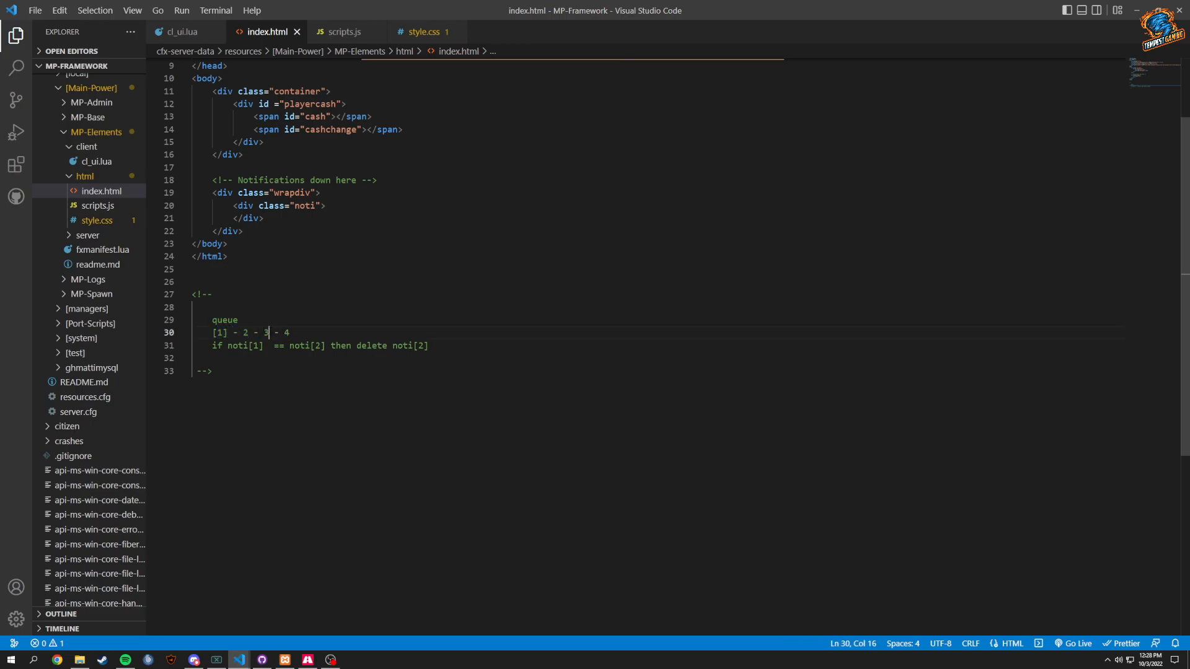
left_click_drag(267, 332, 290, 332)
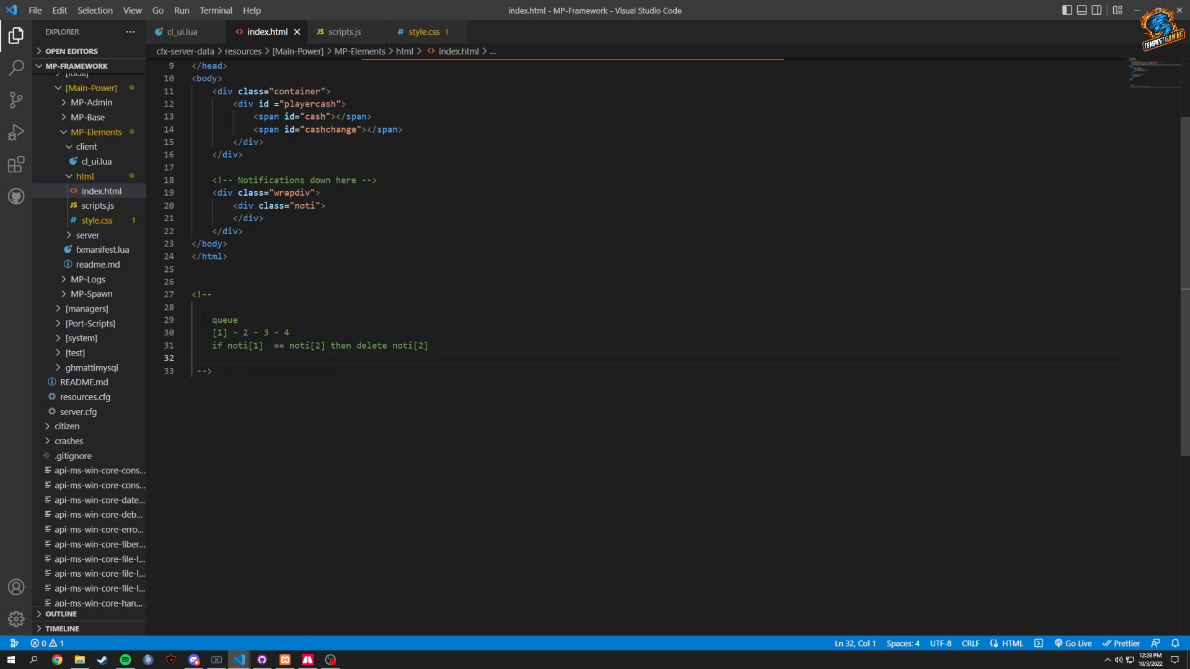
left_click_drag(214, 320, 429, 345)
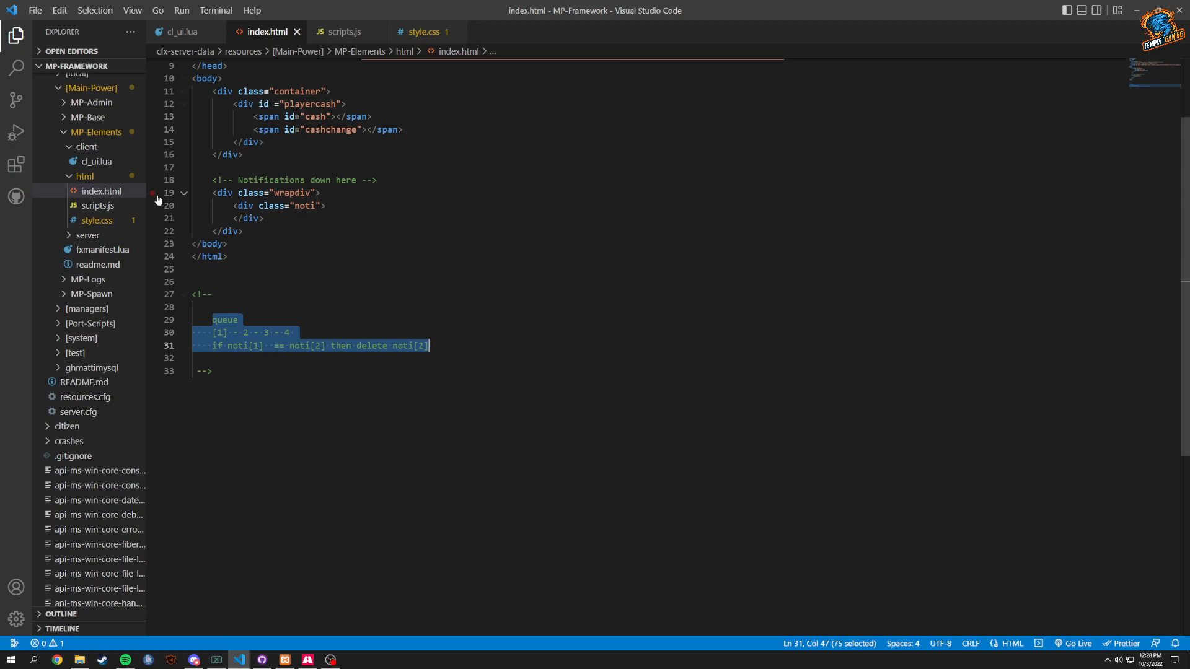
left_click(426, 32)
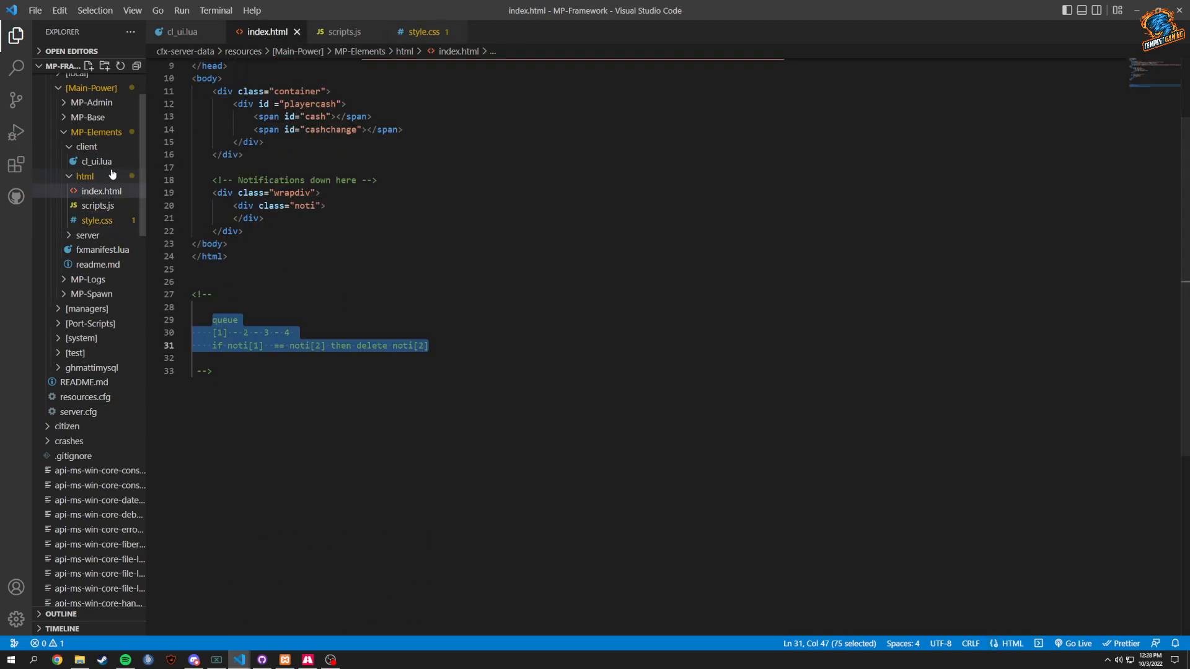
left_click(87, 161)
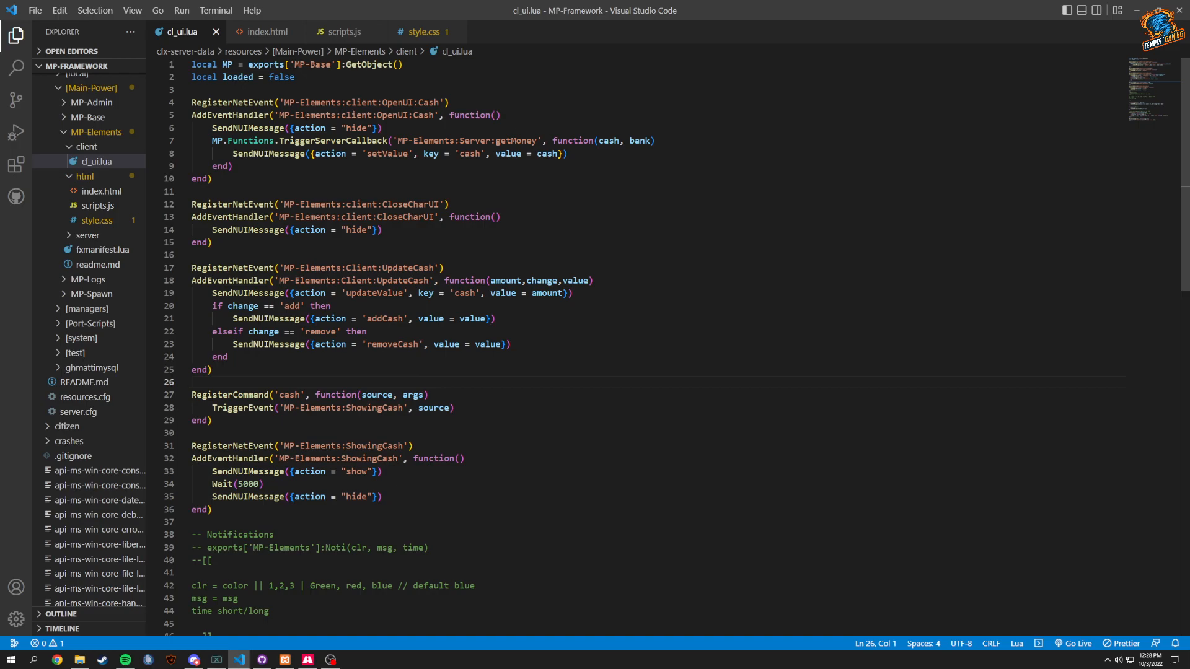
scroll("down", 3)
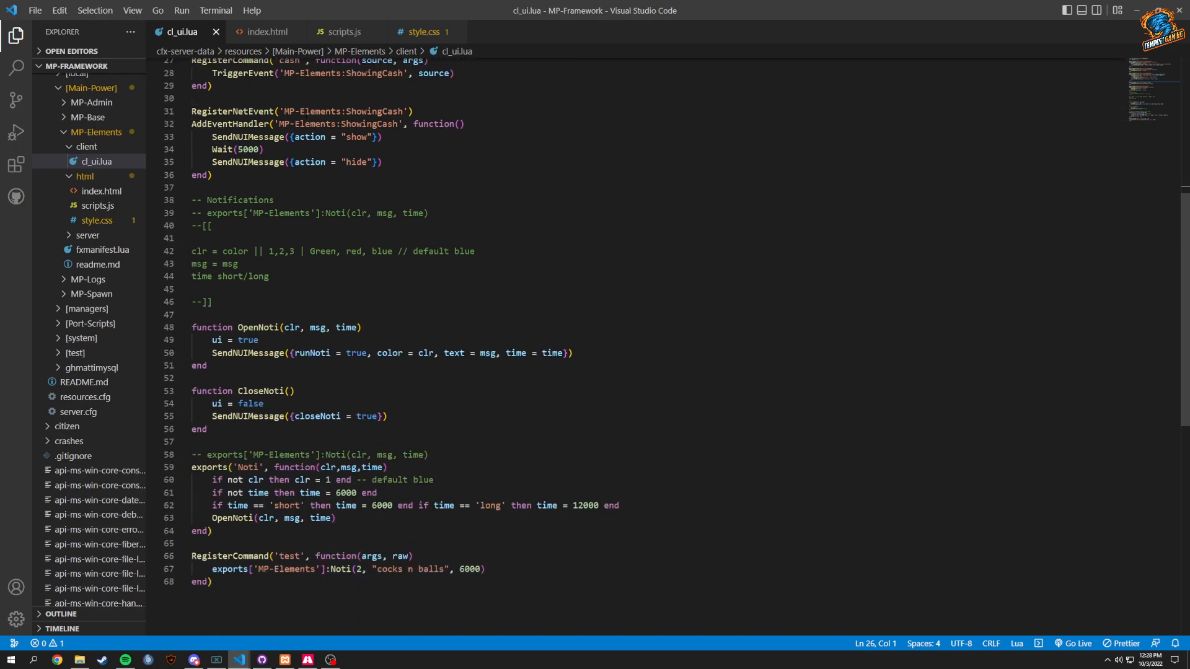
scroll("down", 3)
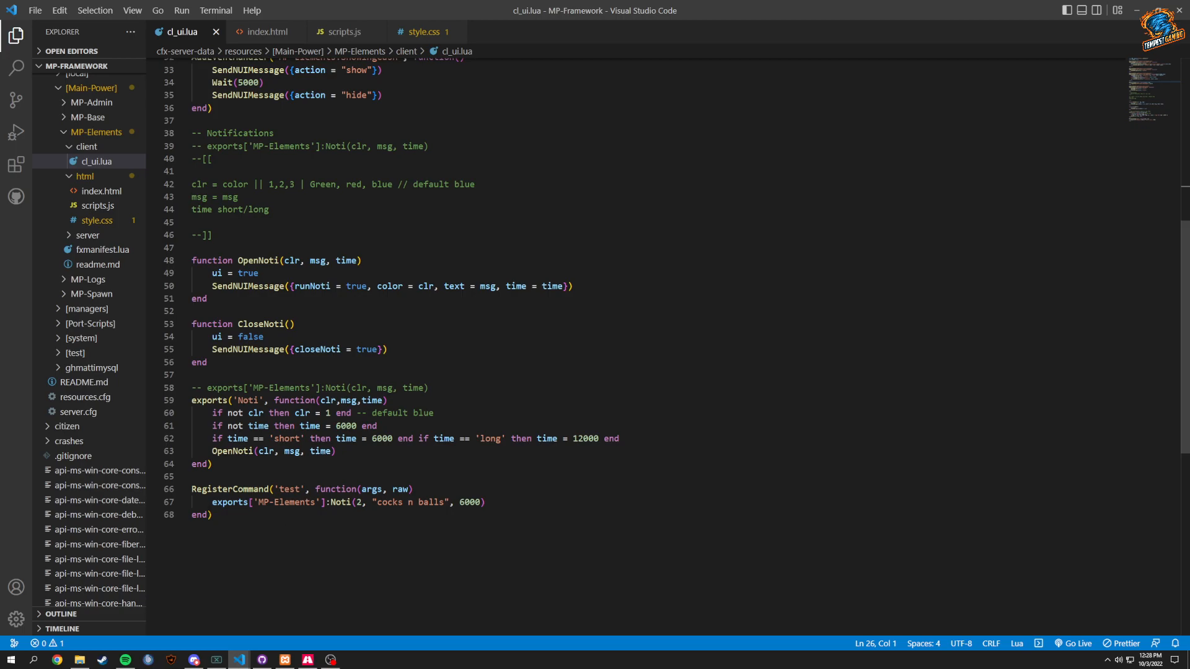
left_click_drag(217, 501, 484, 502)
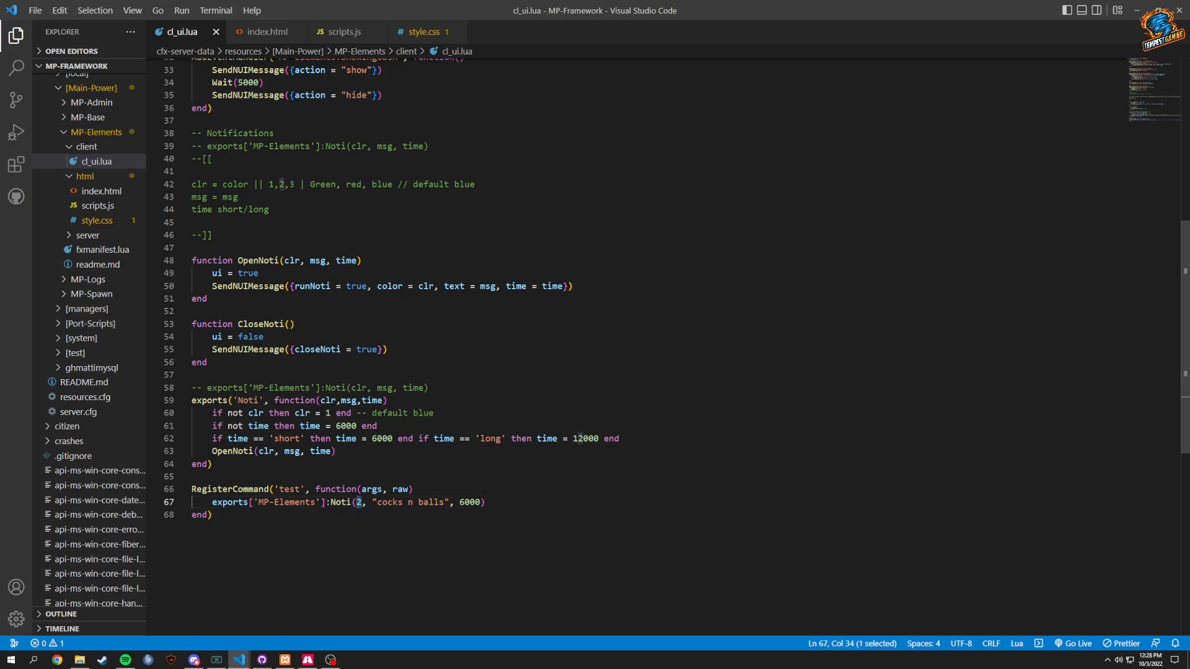
double_click(287, 439)
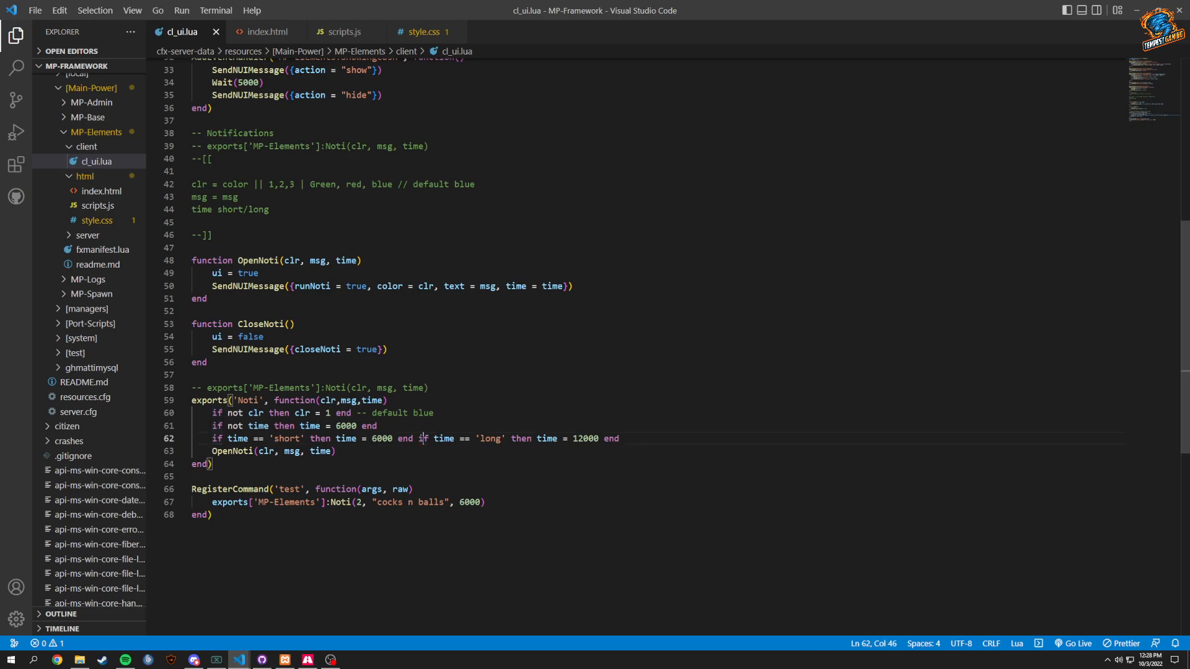
double_click(490, 438)
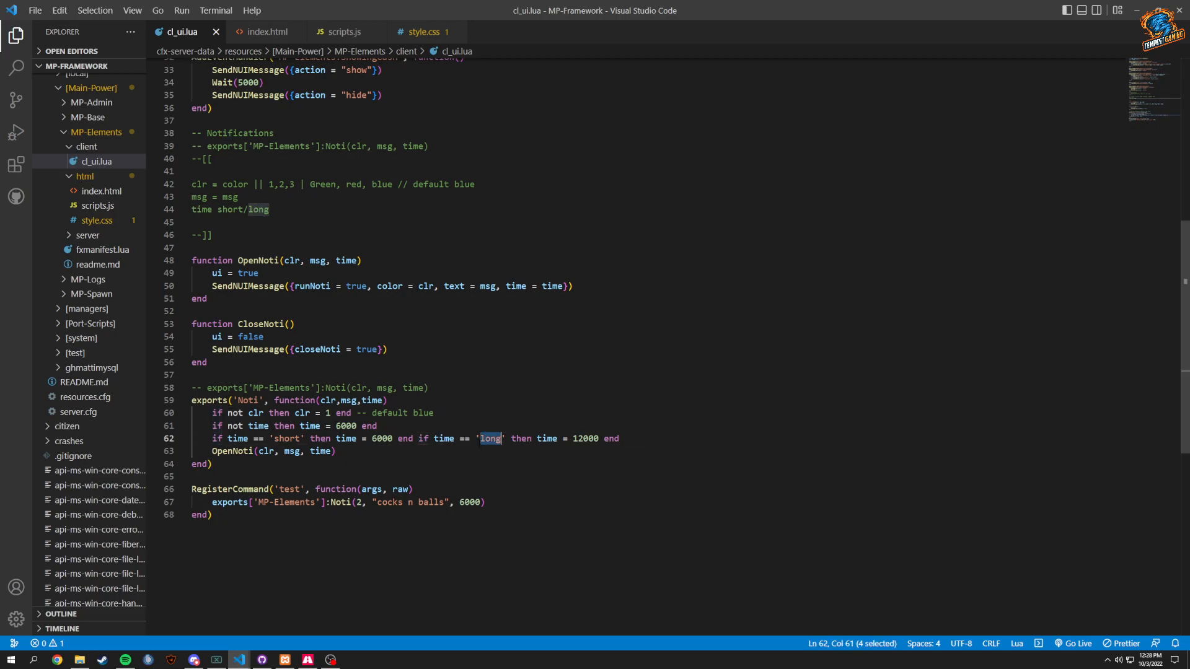